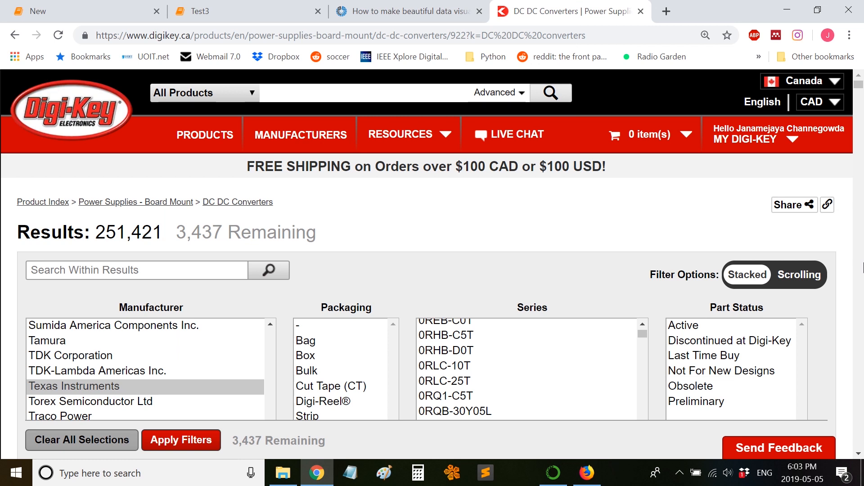
{"action": "mouse_move", "coordinate": [238, 237]}
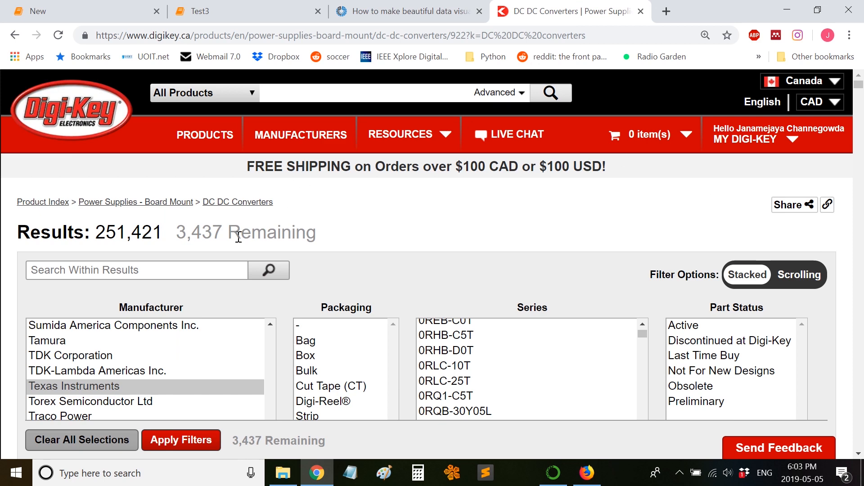
{"action": "mouse_move", "coordinate": [311, 205]}
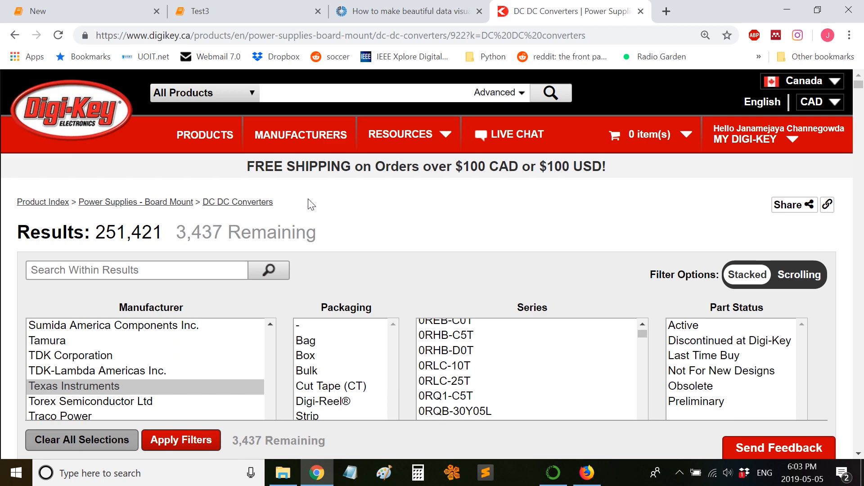
Pick Vicor Corporation in the Manufacturer filter after trying TDK-Lambda Americas Inc.
{"action": "scroll", "scroll_direction": "down", "scroll_amount": 3}
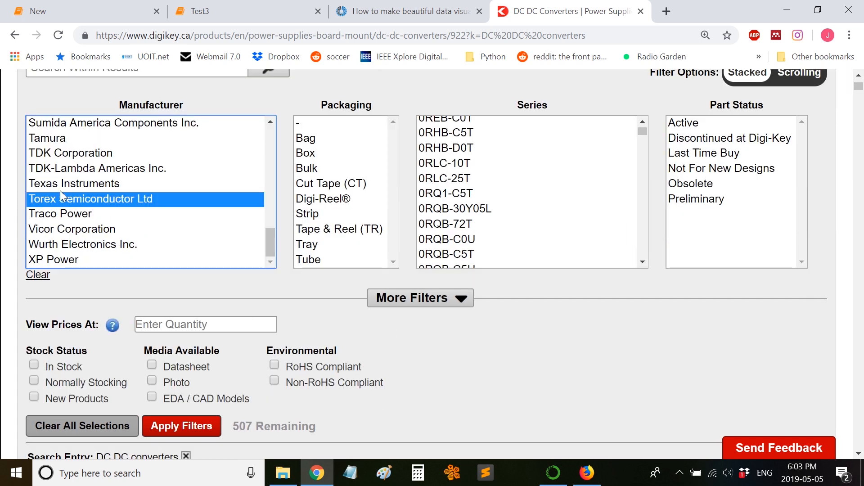
{"action": "left_click", "coordinate": [97, 168]}
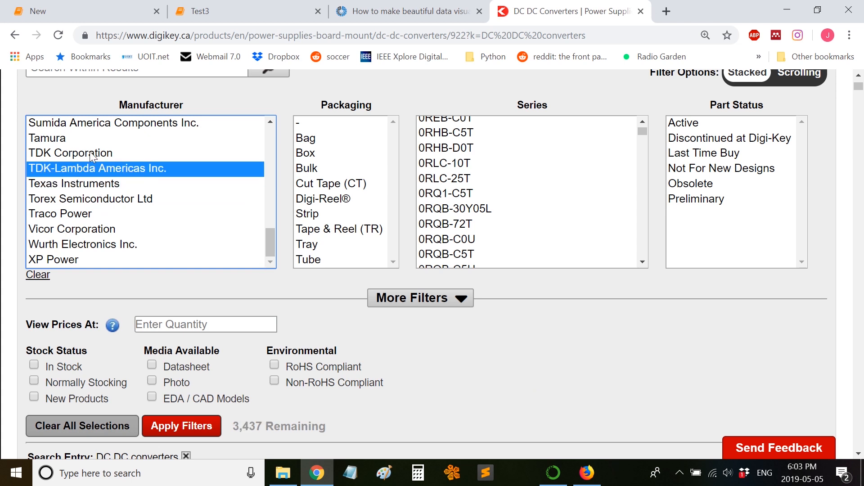
{"action": "left_click", "coordinate": [96, 168]}
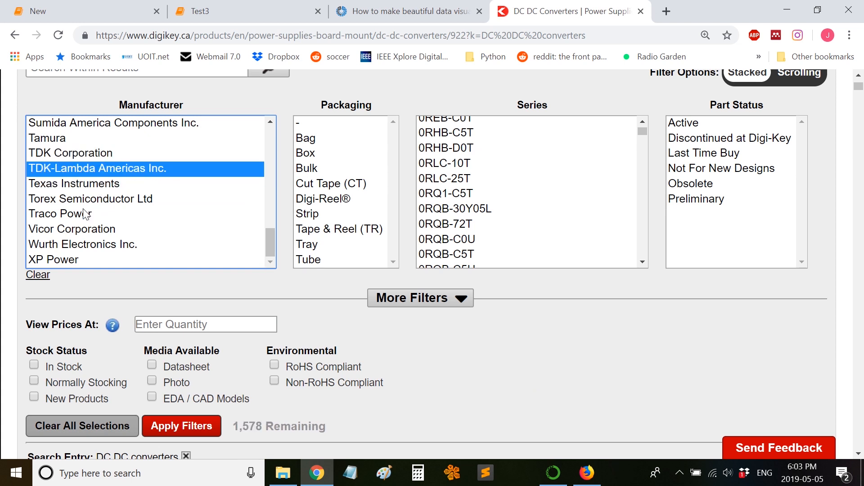
{"action": "left_click", "coordinate": [72, 229]}
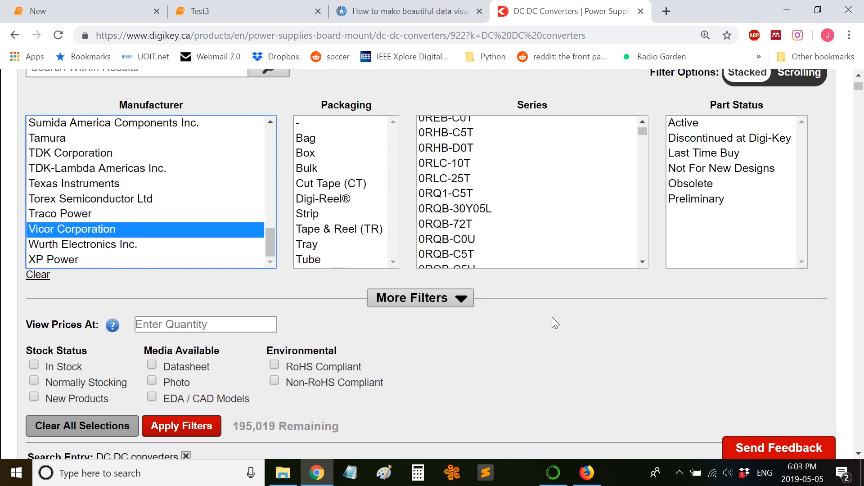
Keep the Results per Page setting at 500.
{"action": "scroll", "scroll_direction": "down", "scroll_amount": 3}
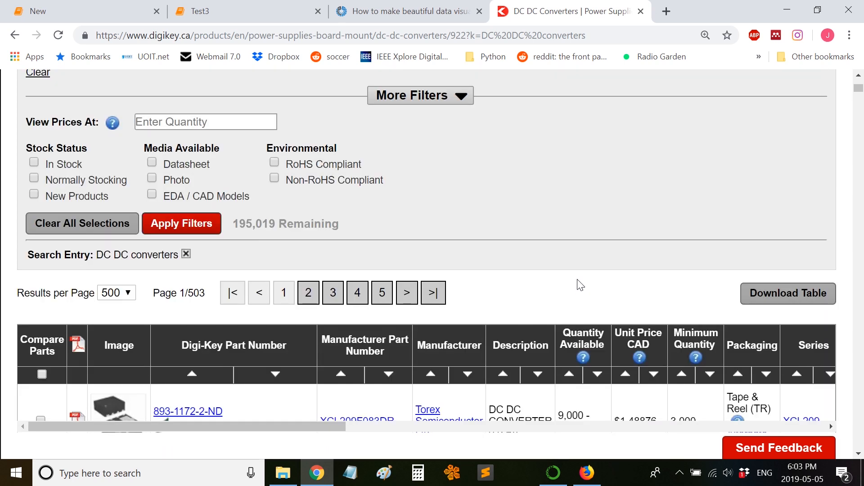
{"action": "mouse_move", "coordinate": [803, 289]}
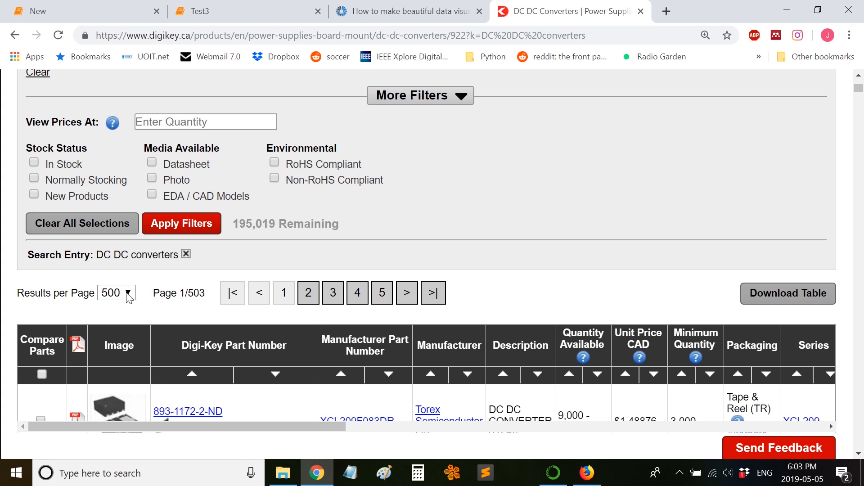
{"action": "left_click", "coordinate": [116, 292]}
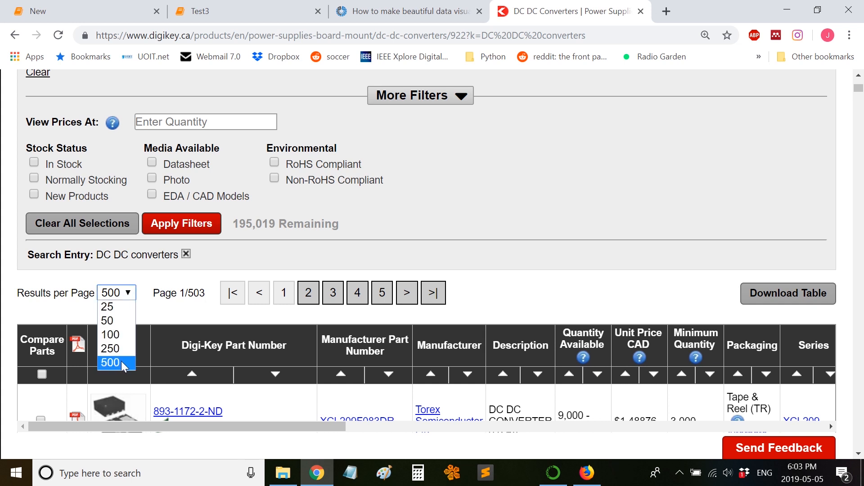
{"action": "left_click", "coordinate": [110, 363]}
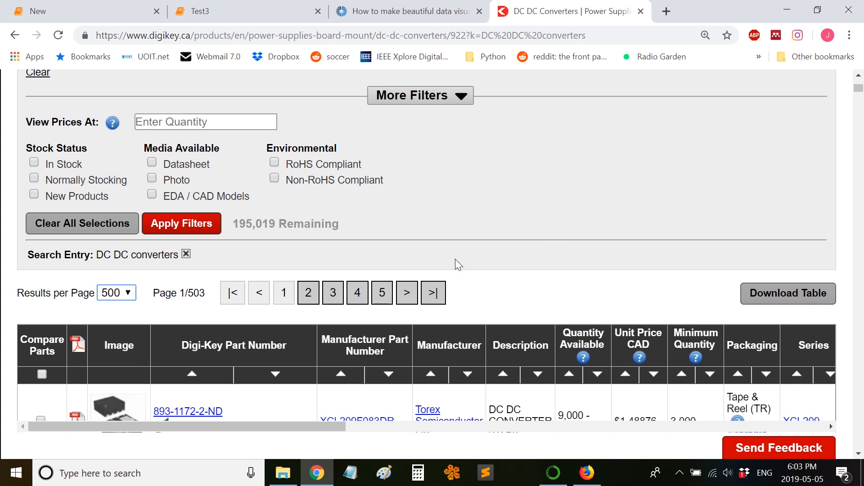
Inspect d1.csv in Excel down to row 501, then return to the Digi-Key results page.
{"action": "left_click", "coordinate": [283, 472]}
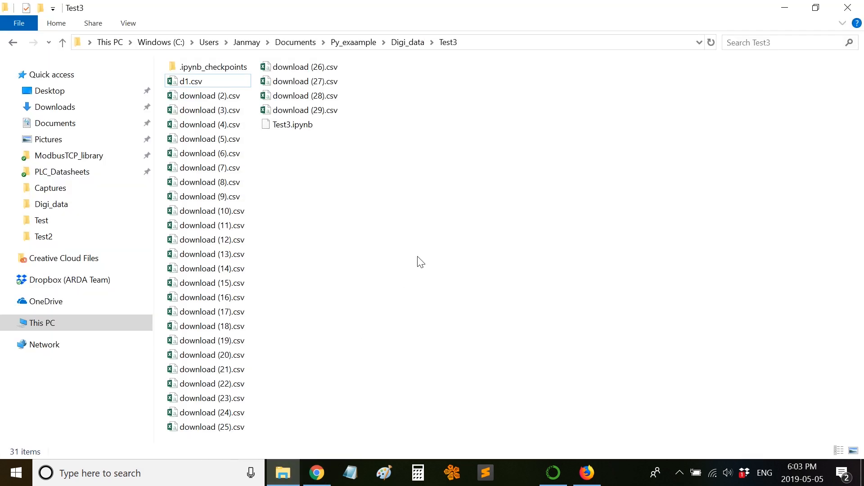
{"action": "mouse_move", "coordinate": [406, 245]}
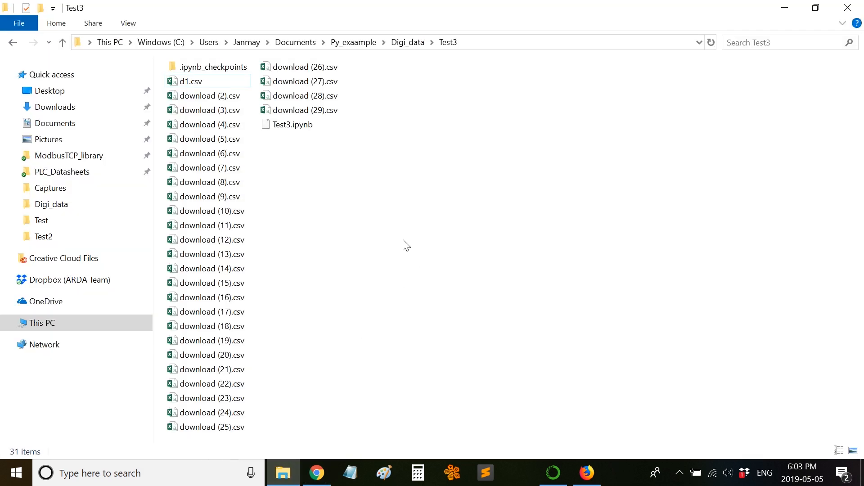
{"action": "mouse_move", "coordinate": [207, 124]}
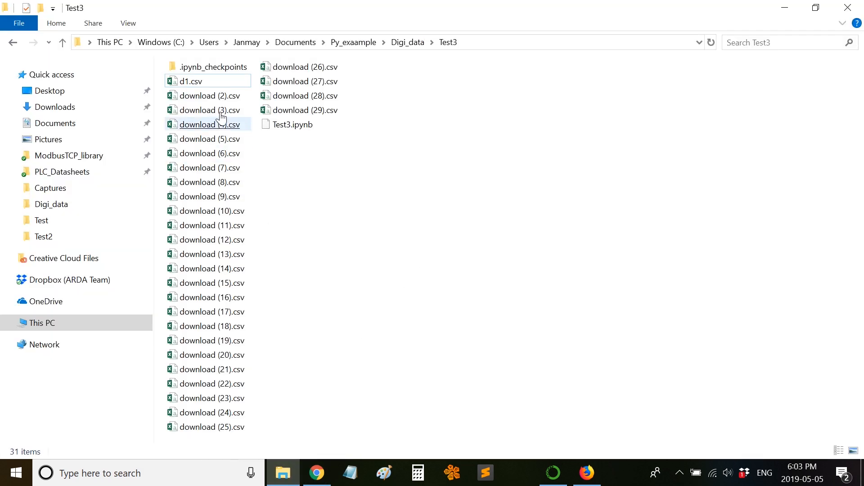
{"action": "double_click", "coordinate": [190, 81]}
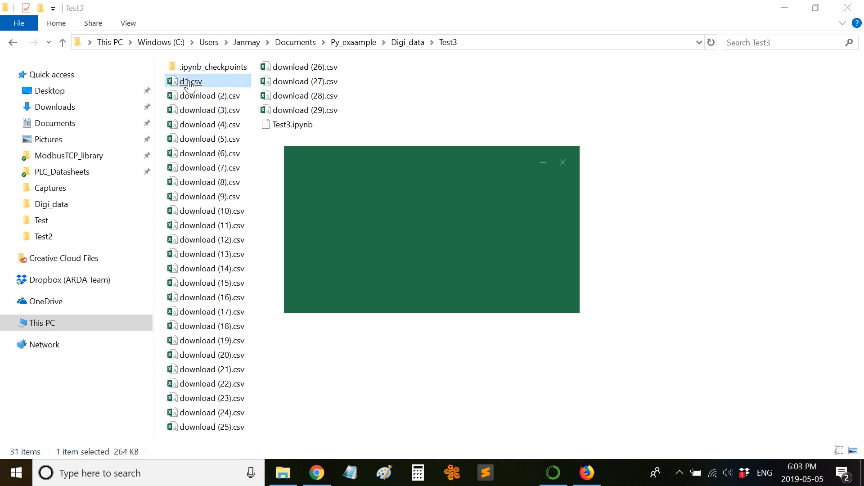
{"action": "double_click", "coordinate": [189, 81]}
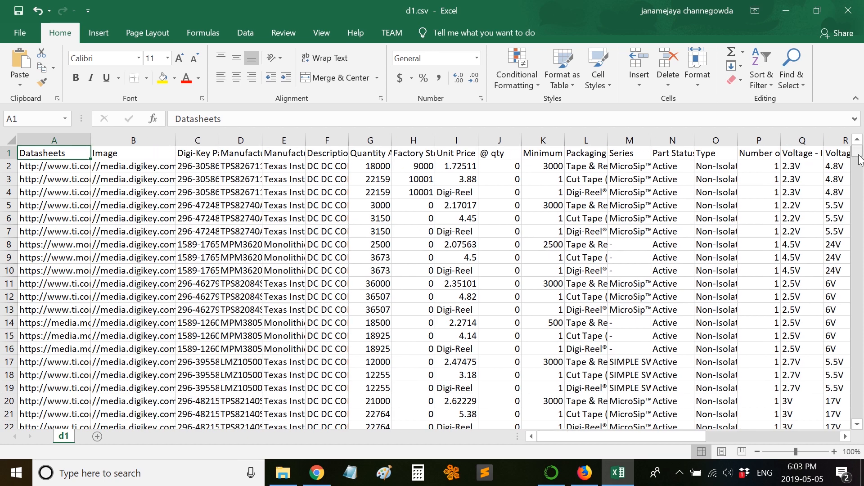
{"action": "scroll", "scroll_direction": "down", "scroll_amount": 3}
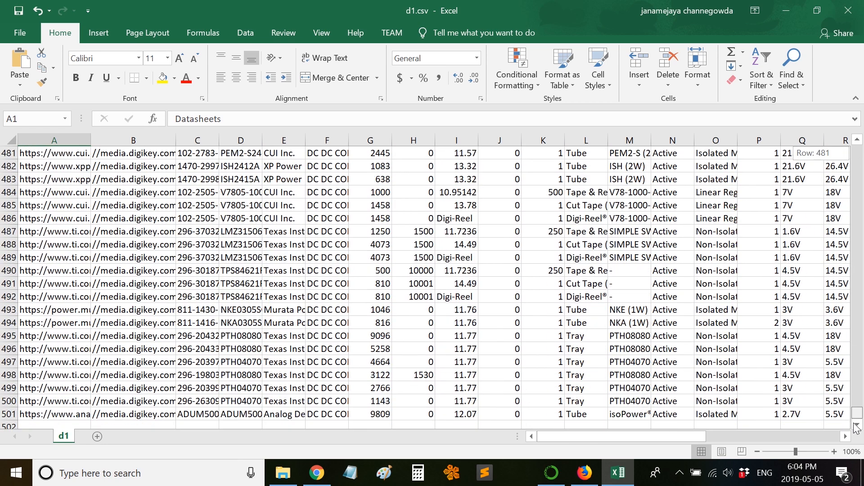
{"action": "mouse_move", "coordinate": [169, 384]}
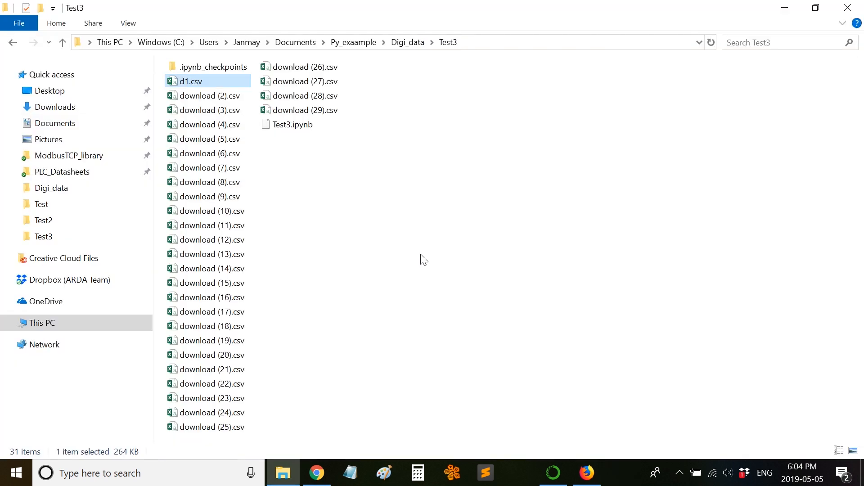
{"action": "mouse_move", "coordinate": [398, 248]}
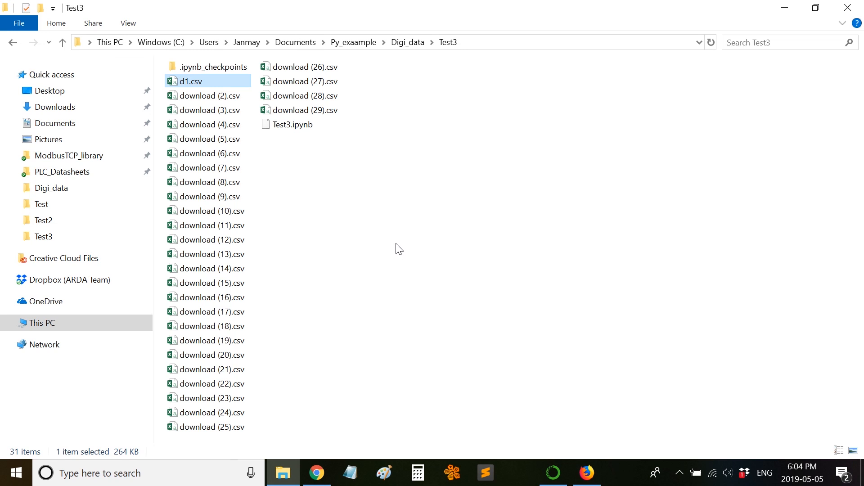
{"action": "mouse_move", "coordinate": [451, 358]}
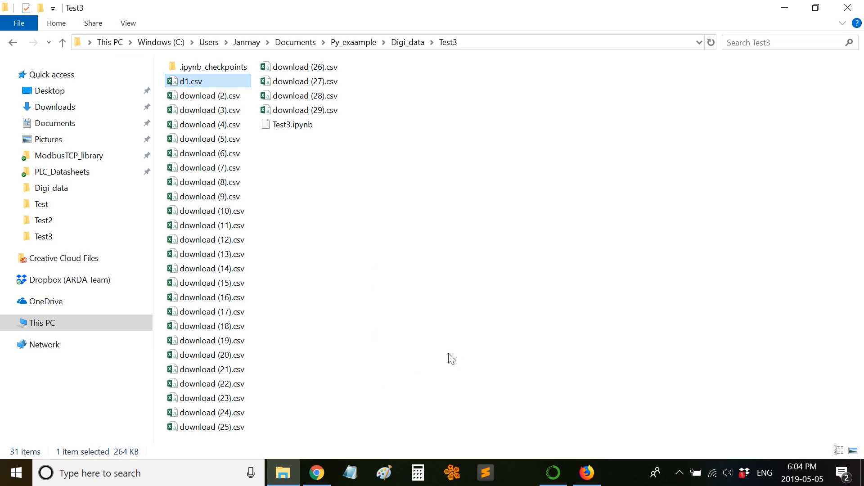
{"action": "left_click", "coordinate": [316, 472]}
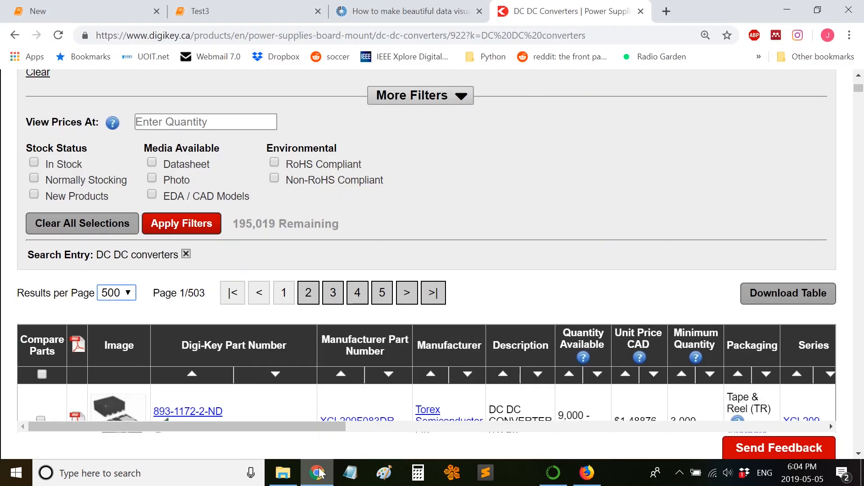
{"action": "left_click", "coordinate": [193, 10]}
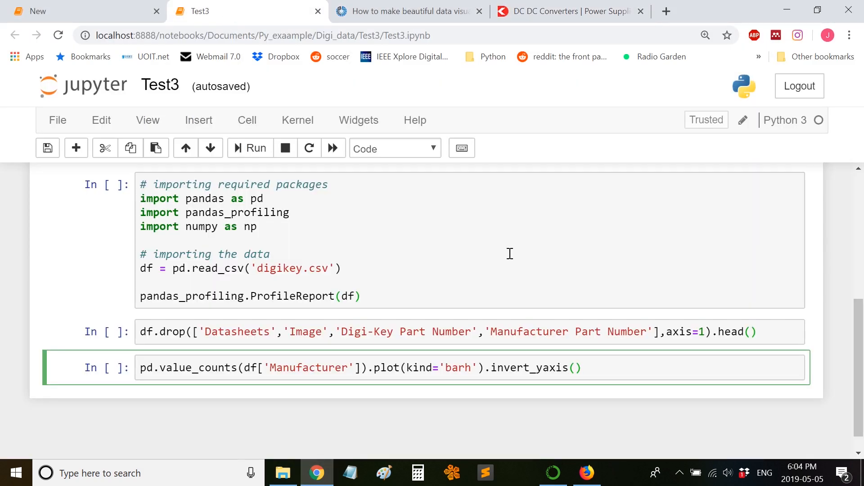
{"action": "scroll", "scroll_direction": "up", "scroll_amount": 3}
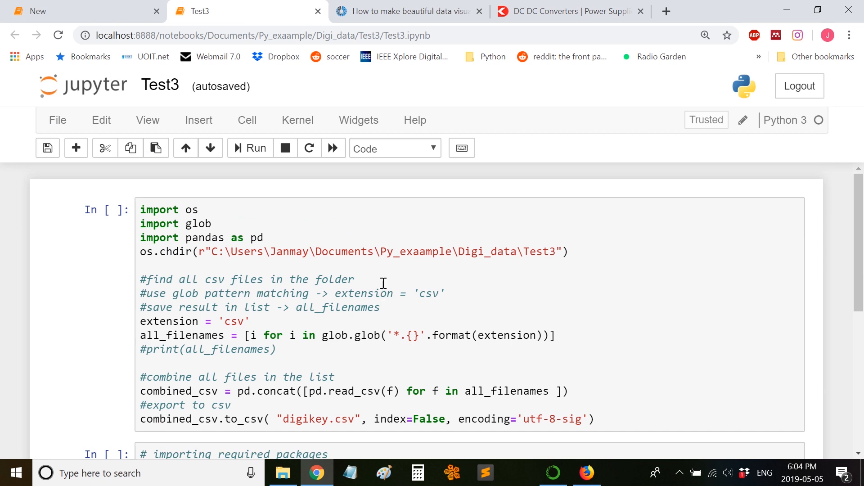
{"action": "mouse_move", "coordinate": [527, 254]}
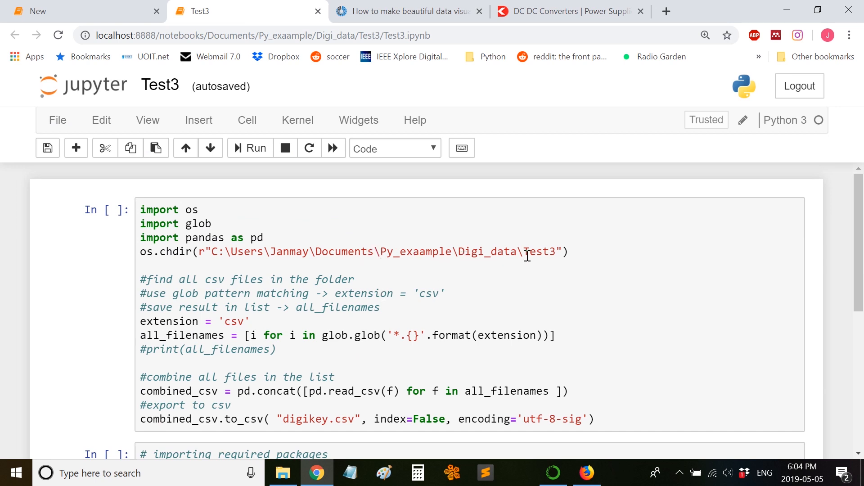
{"action": "mouse_move", "coordinate": [458, 285]}
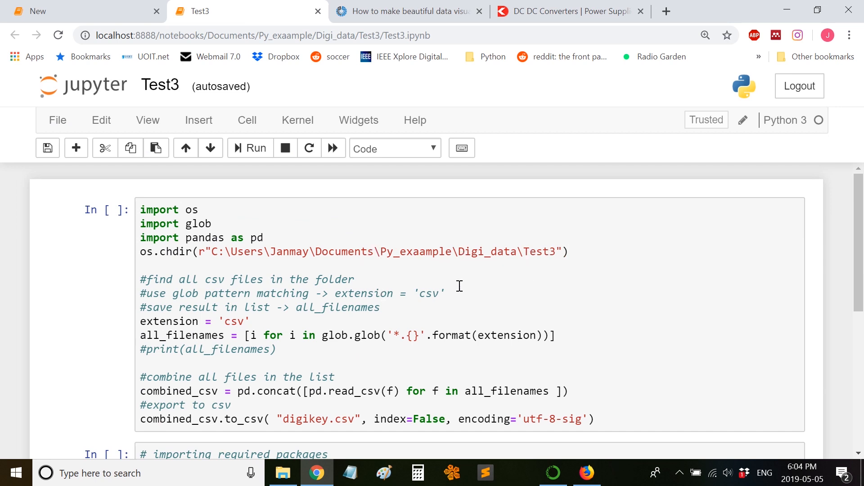
{"action": "mouse_move", "coordinate": [466, 280]}
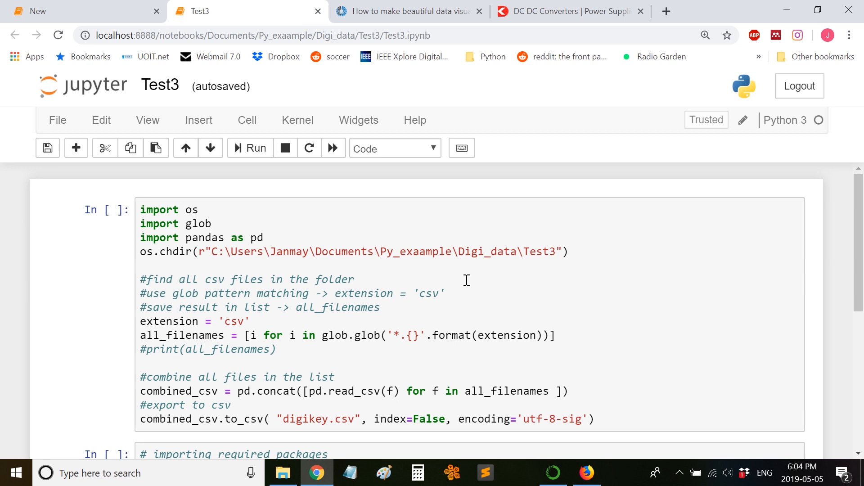
{"action": "mouse_move", "coordinate": [224, 322]}
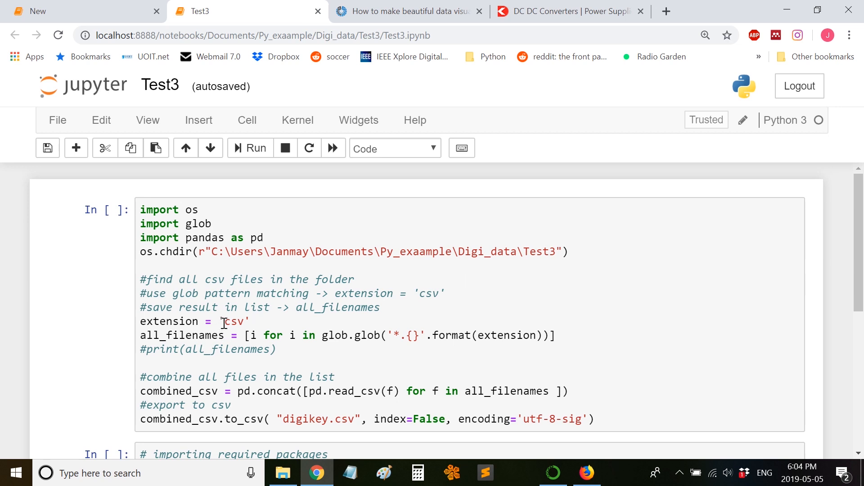
{"action": "scroll", "scroll_direction": "down", "scroll_amount": 3}
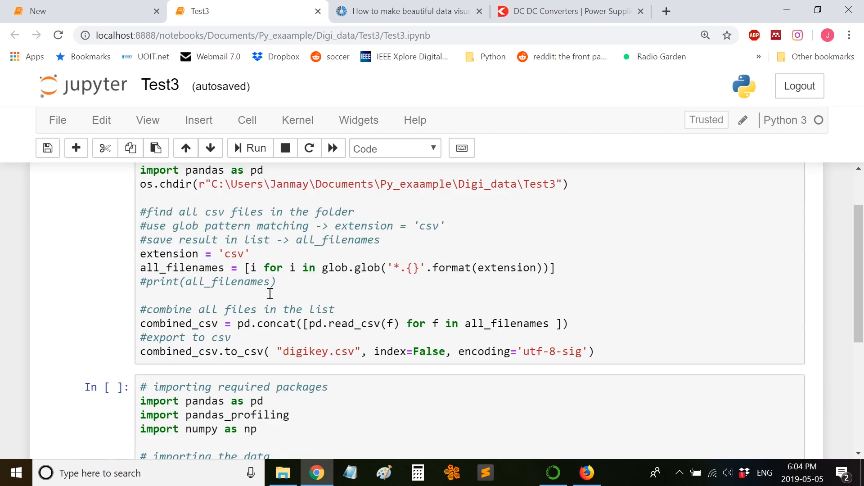
{"action": "mouse_move", "coordinate": [153, 351]}
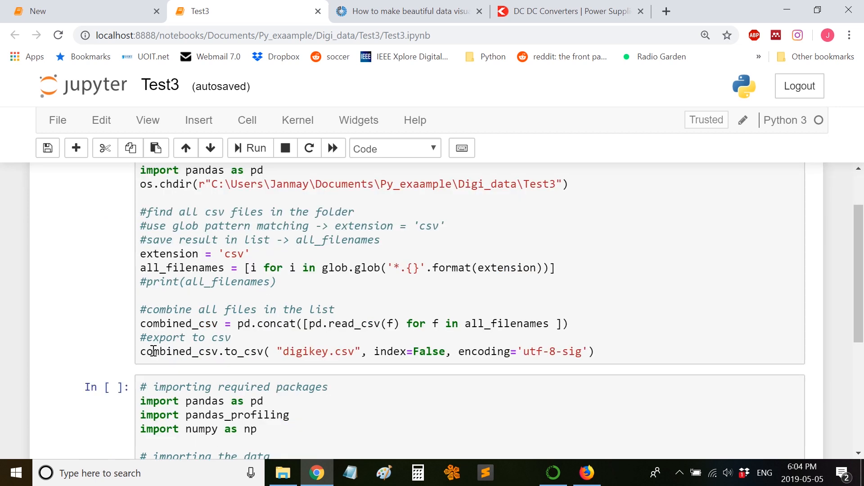
{"action": "mouse_move", "coordinate": [303, 351]}
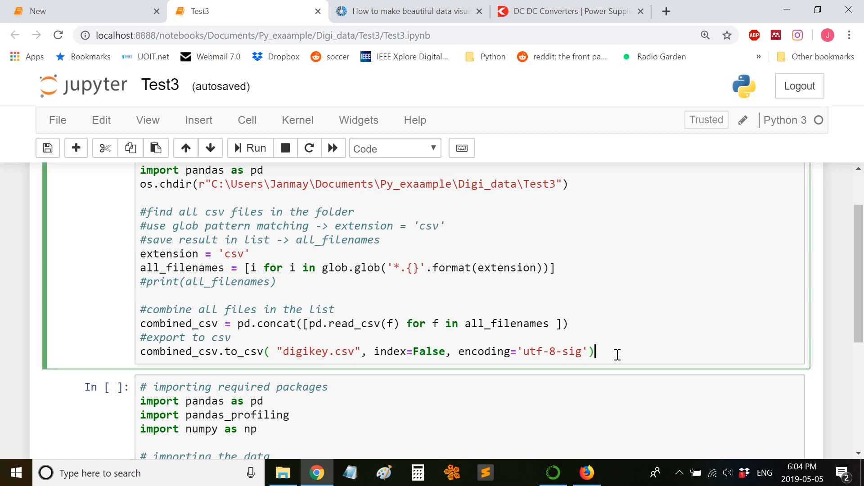
{"action": "scroll", "scroll_direction": "down", "scroll_amount": 3}
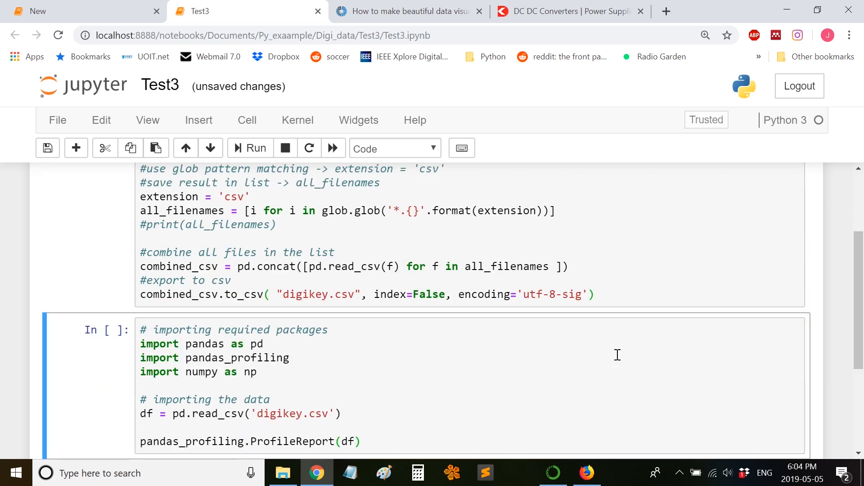
{"action": "scroll", "scroll_direction": "up", "scroll_amount": 3}
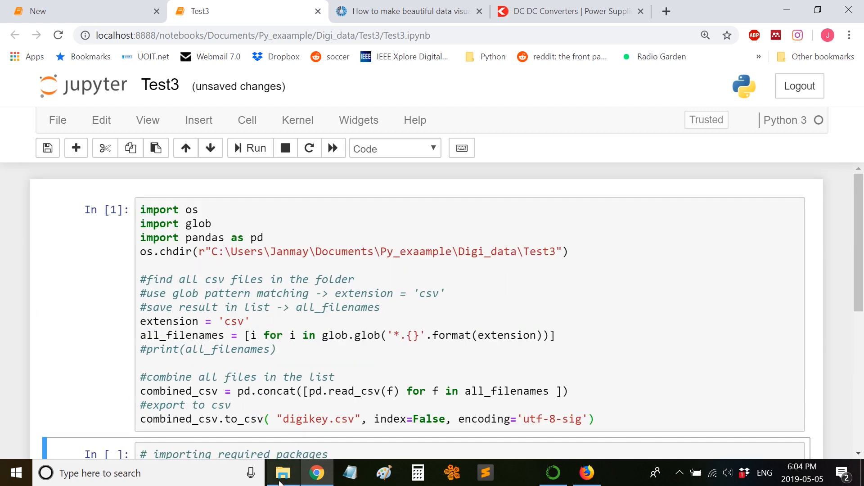
Open the combined digikey.csv from the Test3 folder in Excel.
{"action": "left_click", "coordinate": [283, 472]}
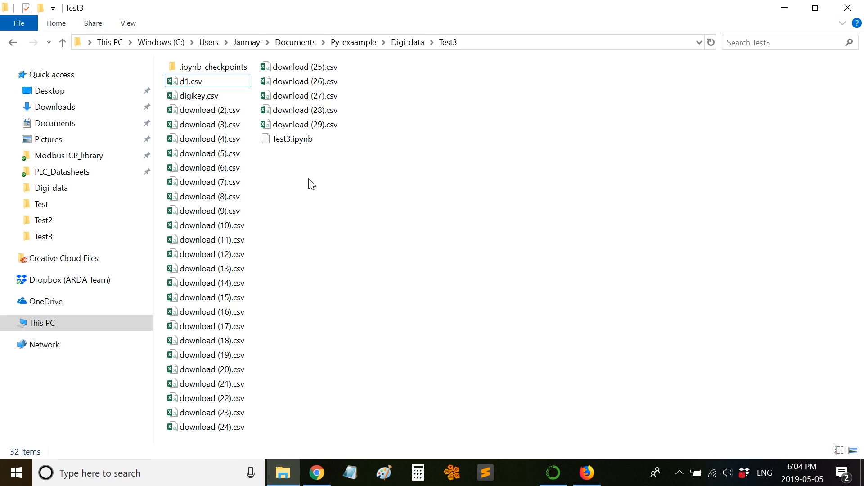
{"action": "left_click", "coordinate": [198, 95]}
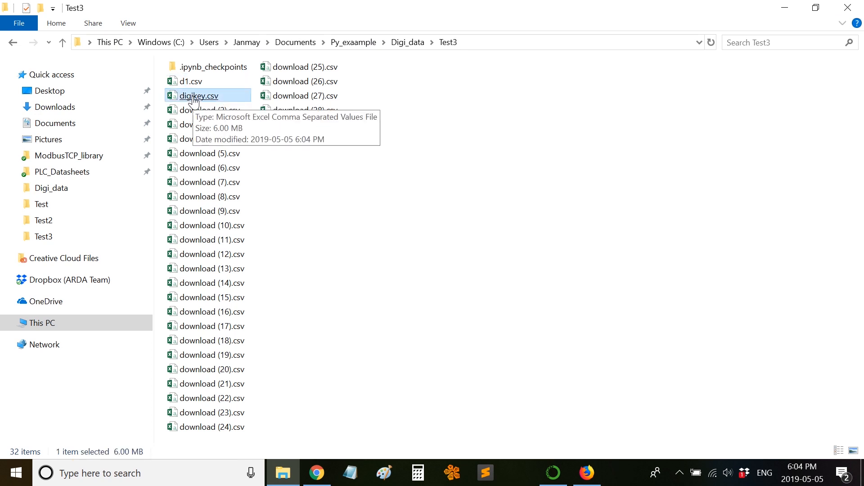
{"action": "double_click", "coordinate": [199, 95]}
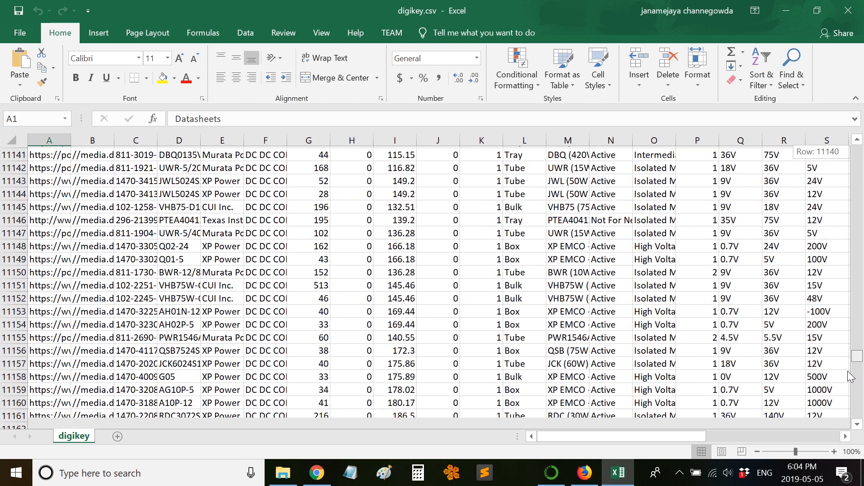
Check the merged rows, widen column A to show full links, and close the spreadsheet.
{"action": "scroll", "scroll_direction": "down", "scroll_amount": 3}
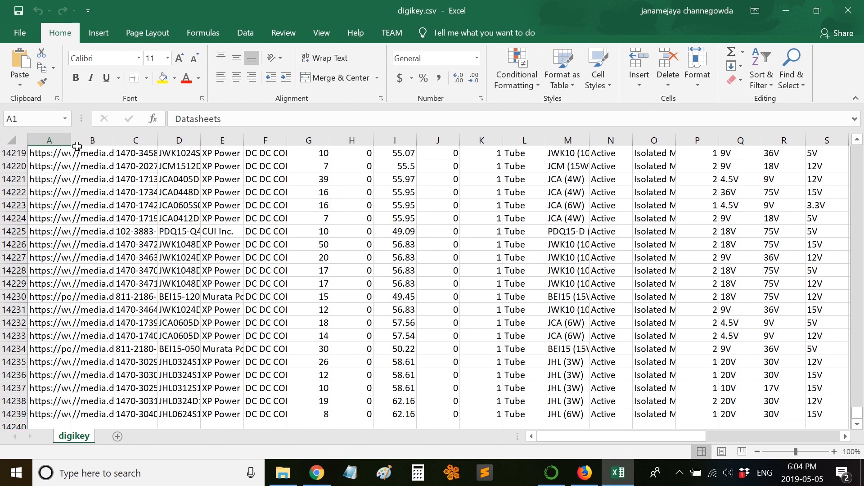
{"action": "left_click_drag", "start_coordinate": [72, 140], "coordinate": [102, 141]}
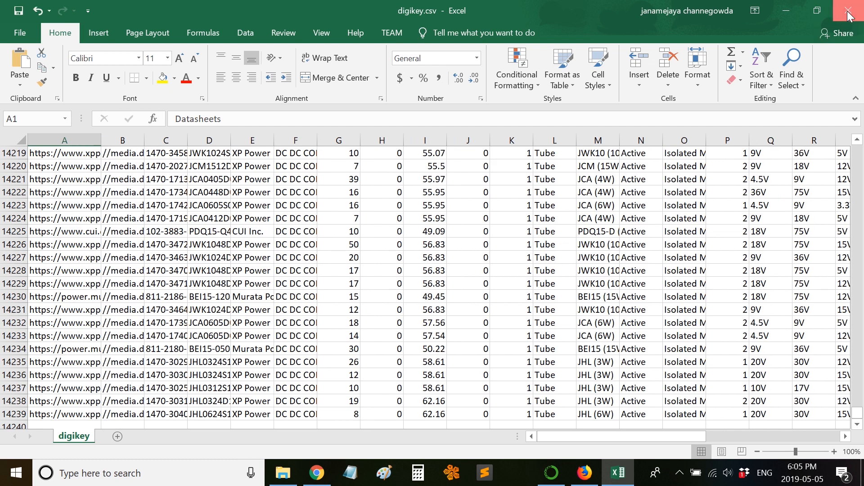
{"action": "left_click", "coordinate": [850, 10]}
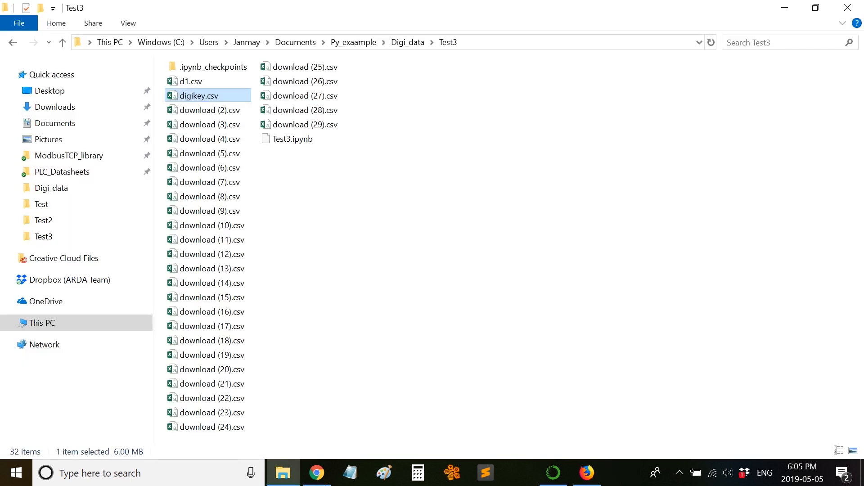
Return to the Test3 notebook and select the pandas_profiling cell for digikey.csv.
{"action": "left_click", "coordinate": [316, 473]}
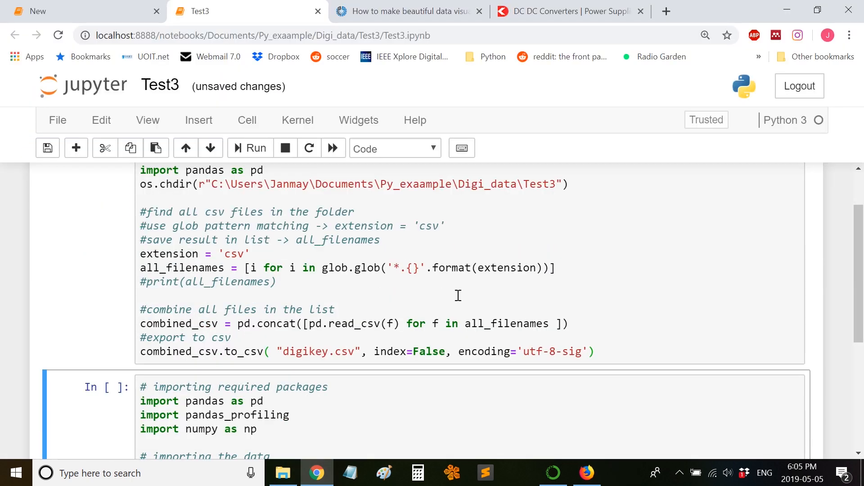
{"action": "scroll", "scroll_direction": "down", "scroll_amount": 3}
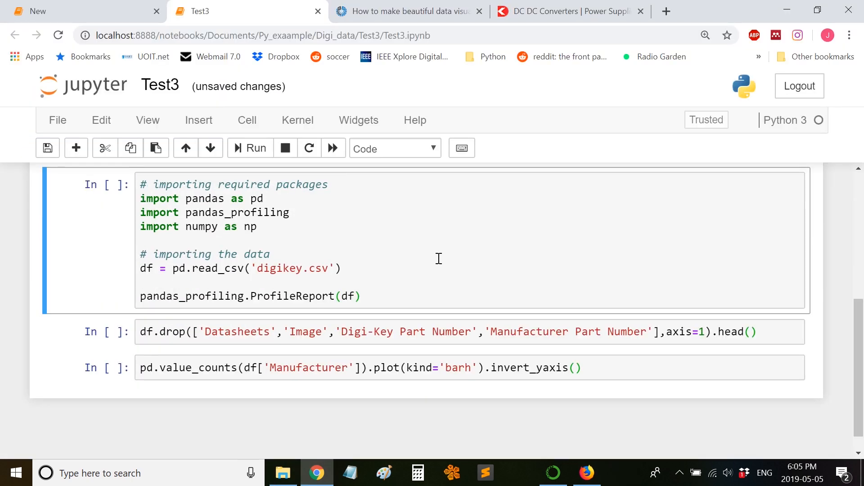
{"action": "mouse_move", "coordinate": [264, 212]}
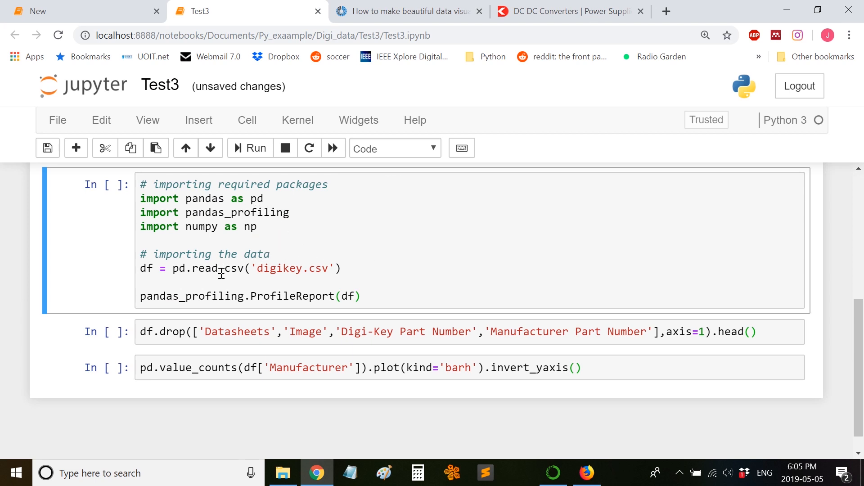
{"action": "mouse_move", "coordinate": [300, 278]}
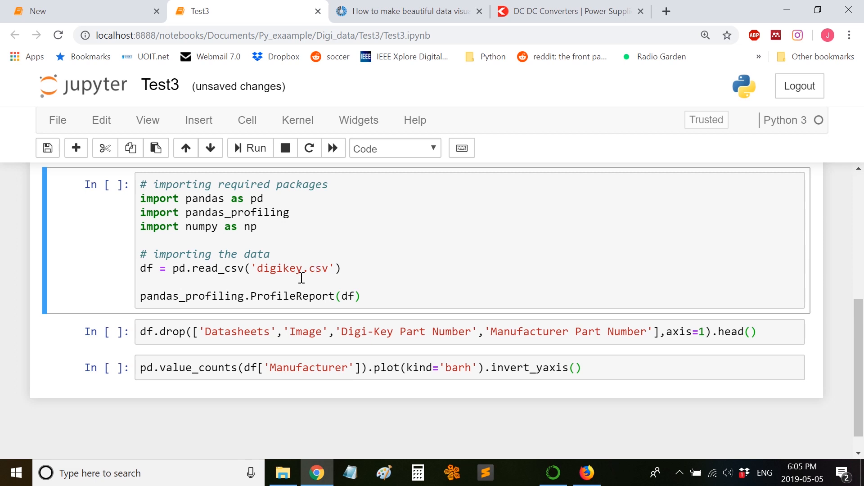
{"action": "mouse_move", "coordinate": [394, 315]}
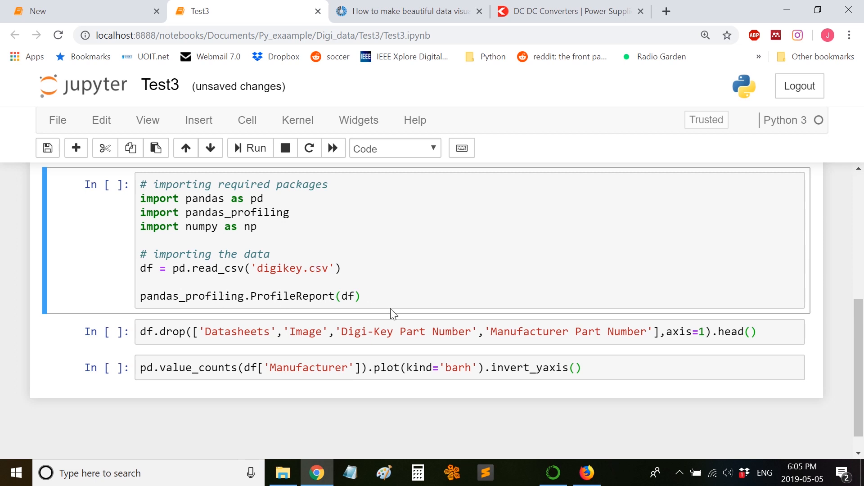
{"action": "left_click", "coordinate": [392, 298]}
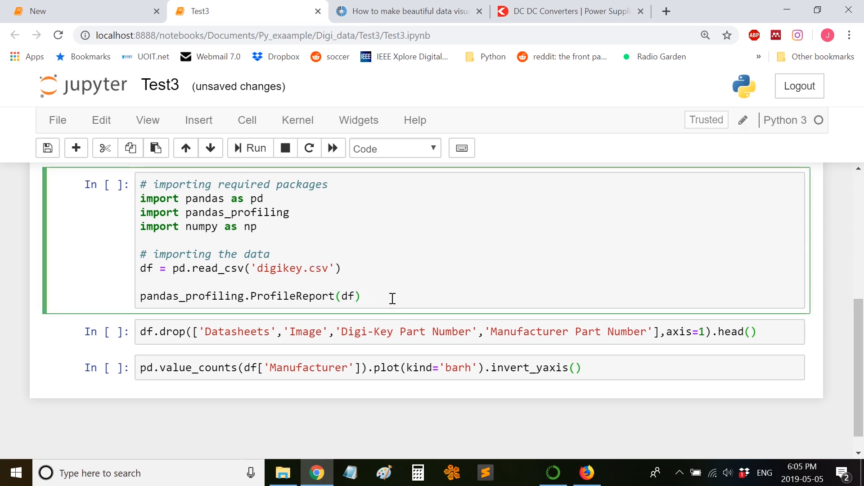
{"action": "left_click", "coordinate": [250, 147]}
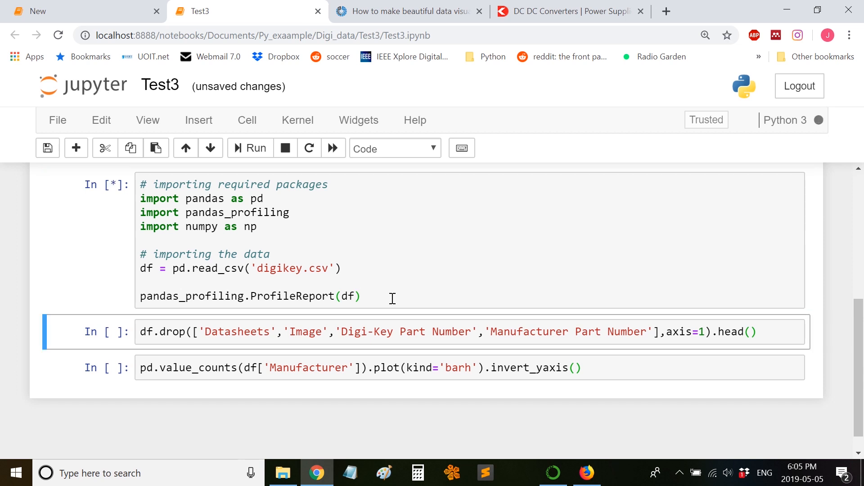
{"action": "mouse_move", "coordinate": [398, 287]}
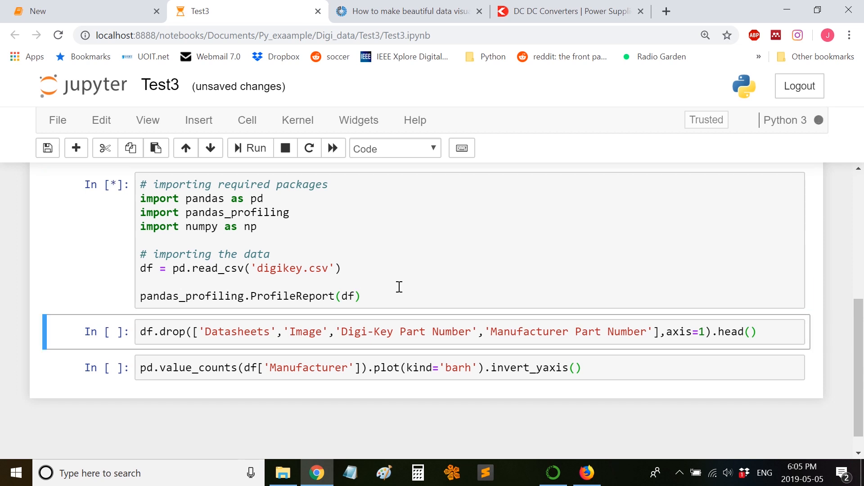
{"action": "left_click", "coordinate": [250, 148]}
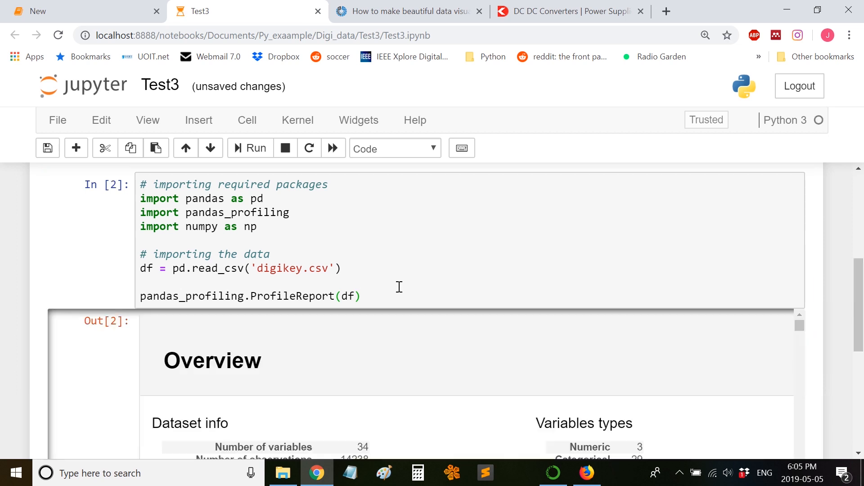
{"action": "scroll", "scroll_direction": "down", "scroll_amount": 3}
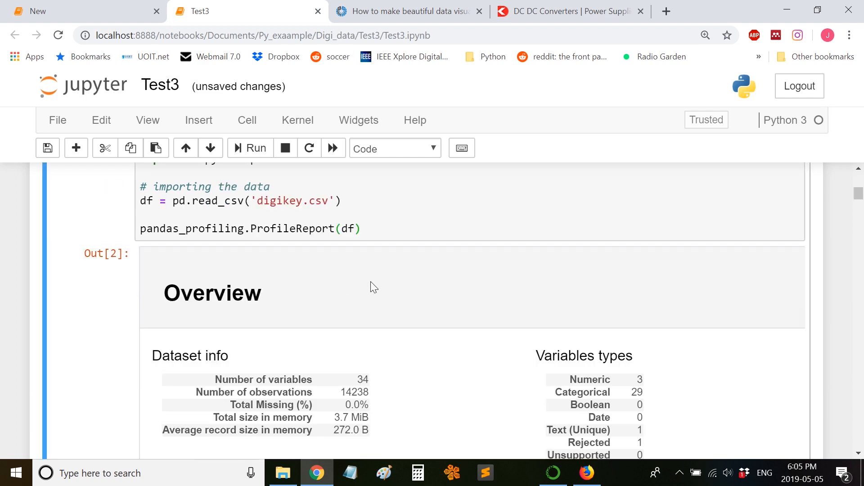
{"action": "scroll", "scroll_direction": "down", "scroll_amount": 3}
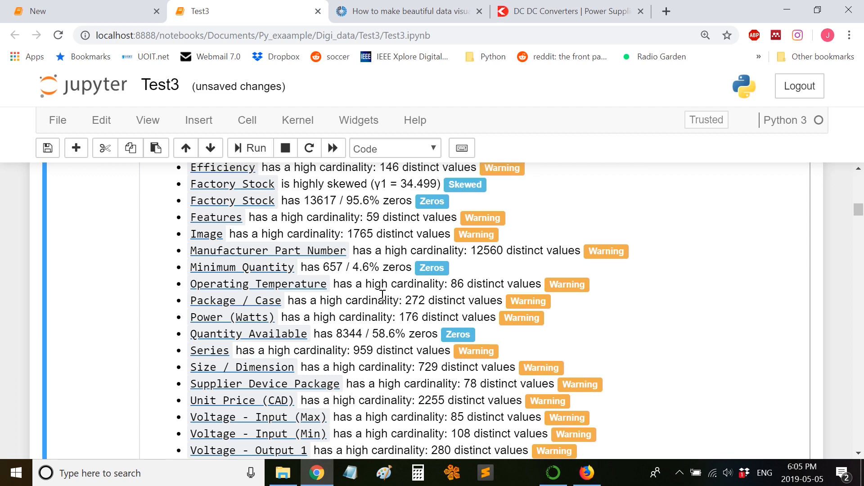
{"action": "scroll", "scroll_direction": "down", "scroll_amount": 3}
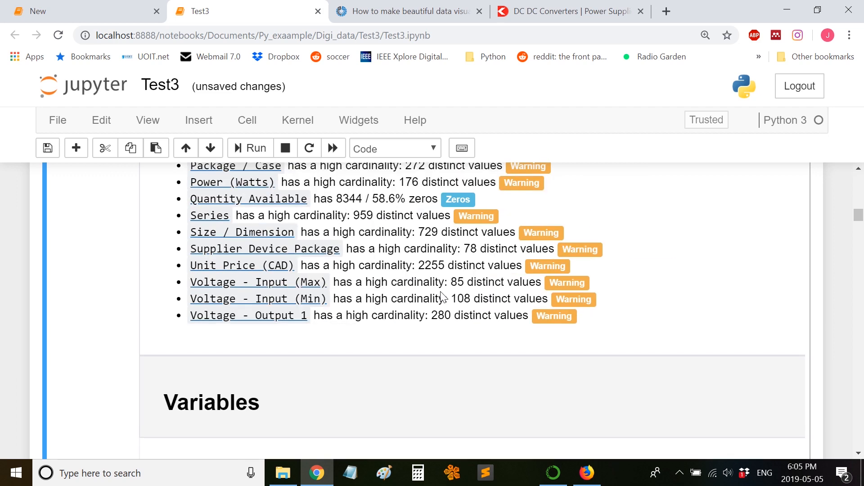
{"action": "scroll", "scroll_direction": "down", "scroll_amount": 3}
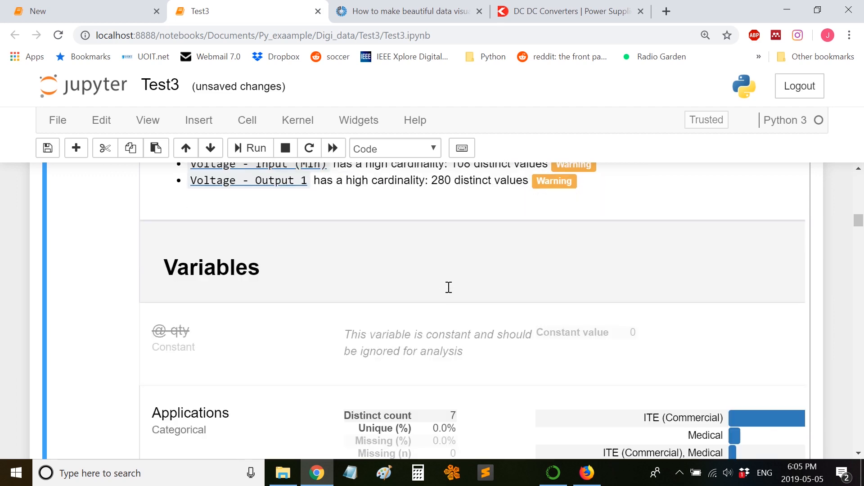
{"action": "mouse_move", "coordinate": [452, 288]}
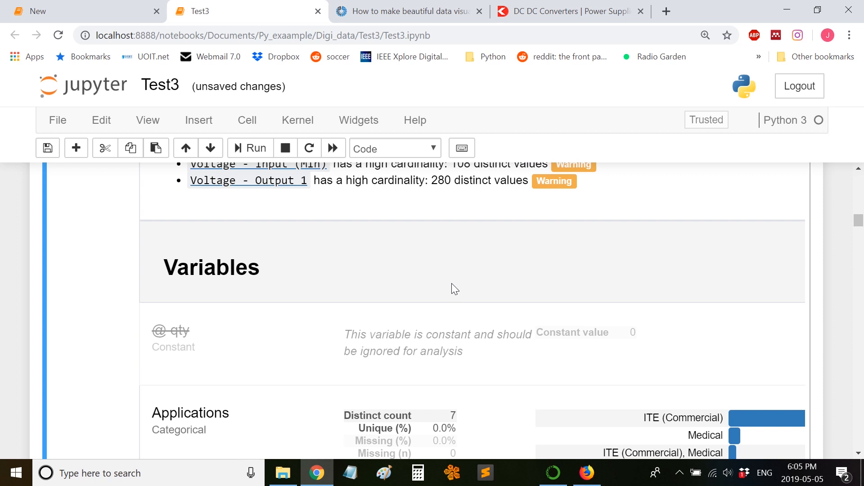
{"action": "scroll", "scroll_direction": "down", "scroll_amount": 3}
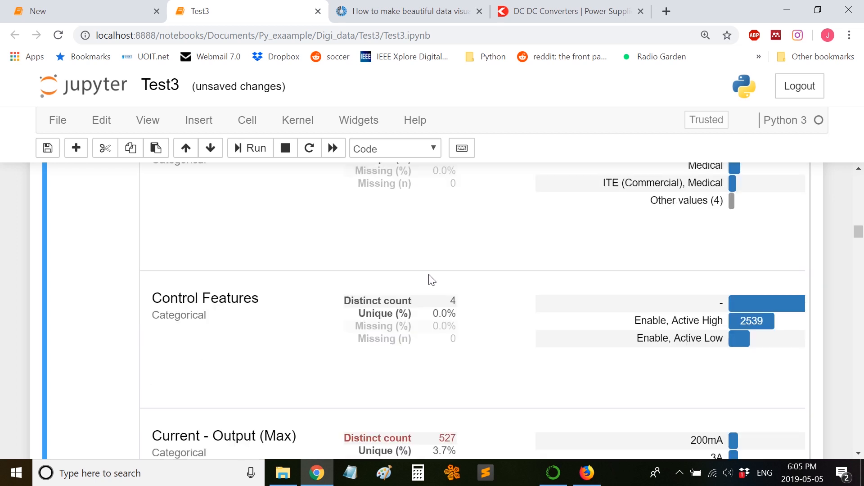
{"action": "mouse_move", "coordinate": [460, 295]}
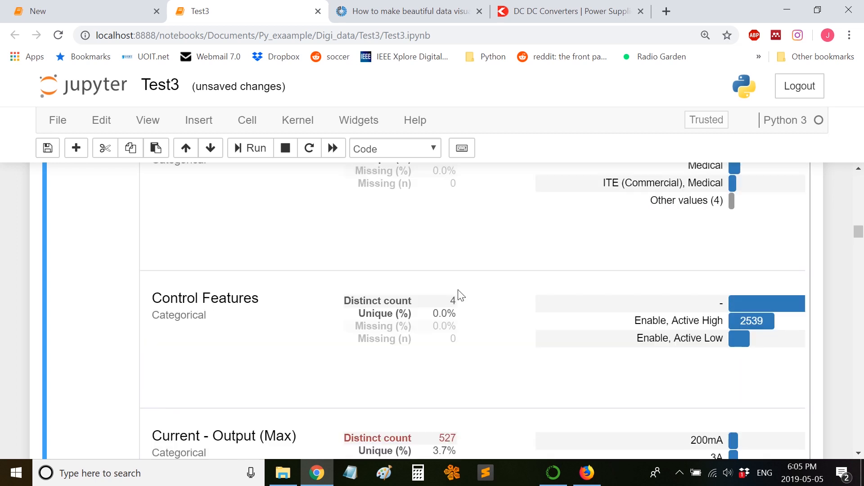
{"action": "scroll", "scroll_direction": "down", "scroll_amount": 3}
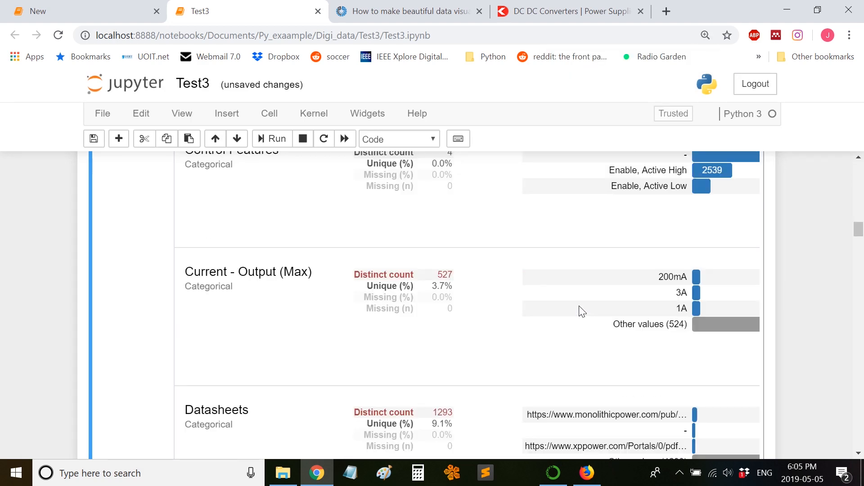
{"action": "left_click", "coordinate": [704, 35]}
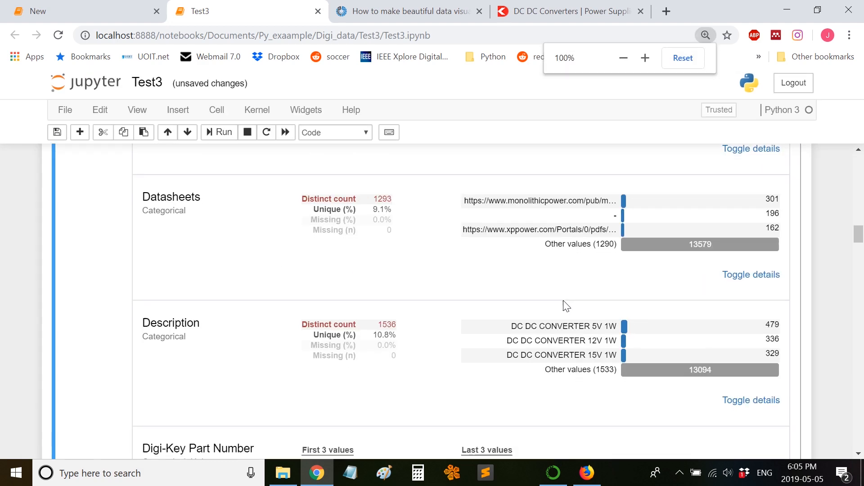
{"action": "scroll", "scroll_direction": "down", "scroll_amount": 3}
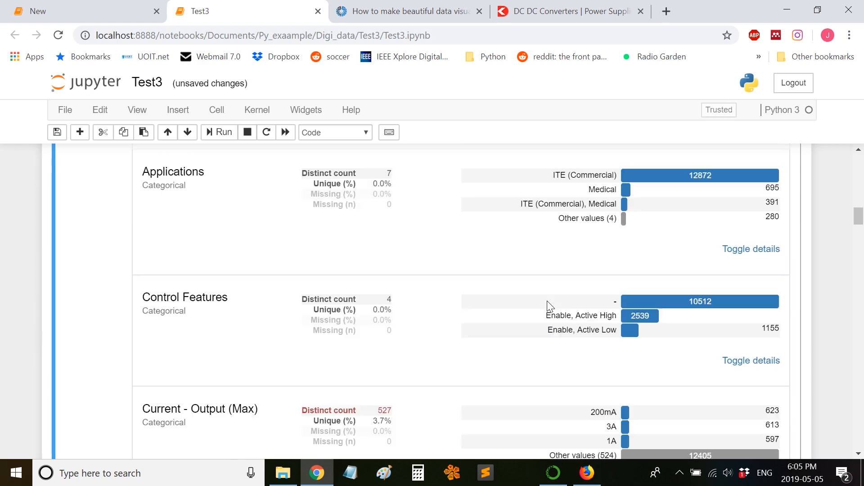
{"action": "scroll", "scroll_direction": "down", "scroll_amount": 3}
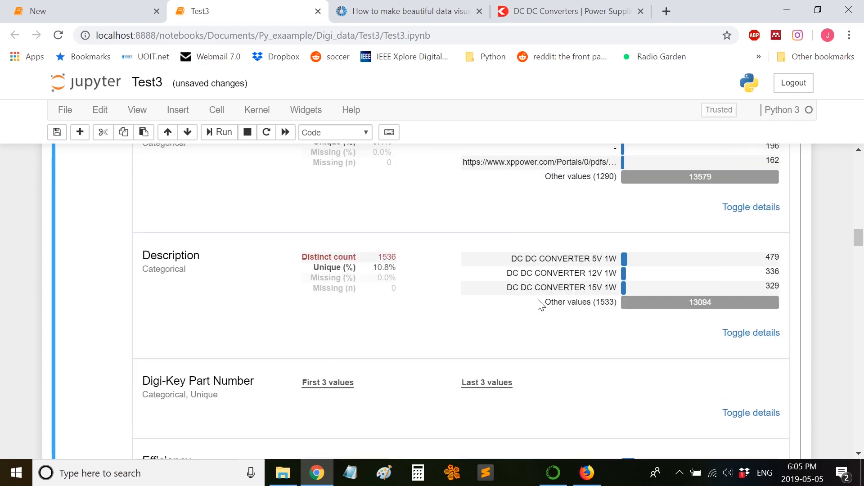
{"action": "scroll", "scroll_direction": "down", "scroll_amount": 3}
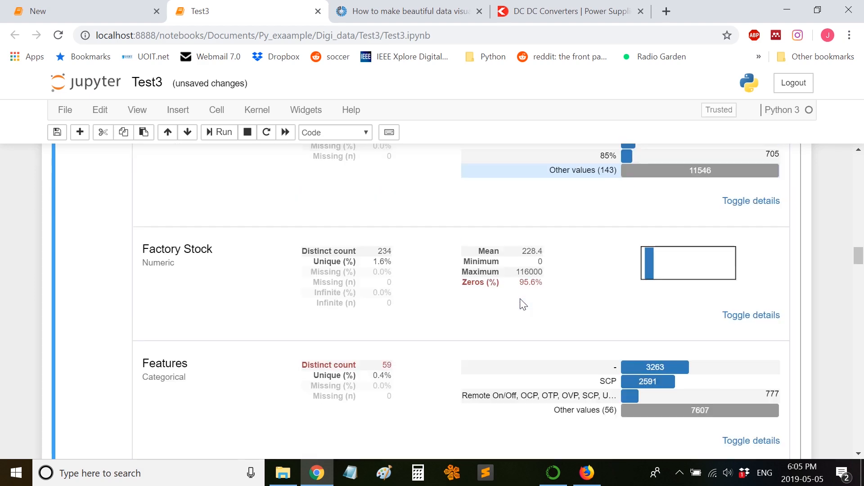
{"action": "scroll", "scroll_direction": "down", "scroll_amount": 3}
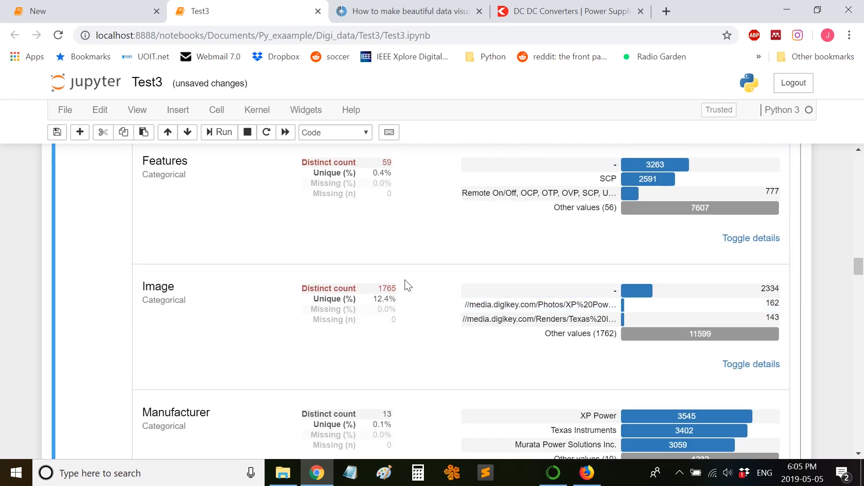
{"action": "scroll", "scroll_direction": "down", "scroll_amount": 3}
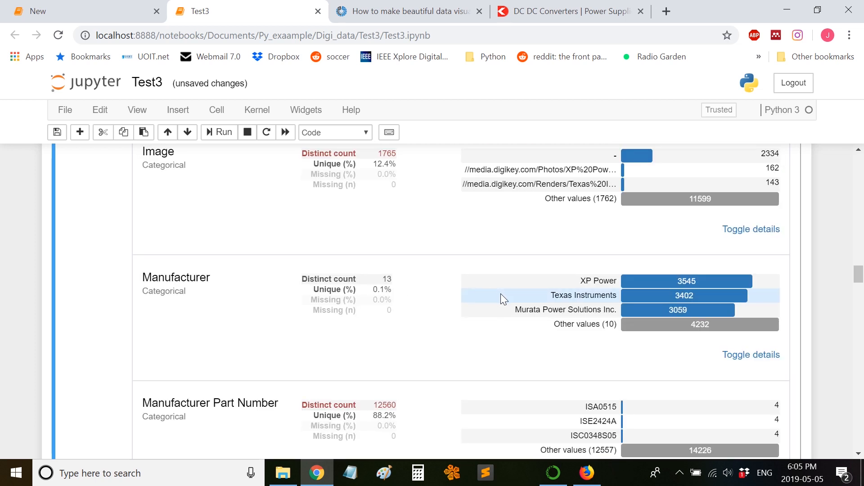
{"action": "mouse_move", "coordinate": [490, 286]}
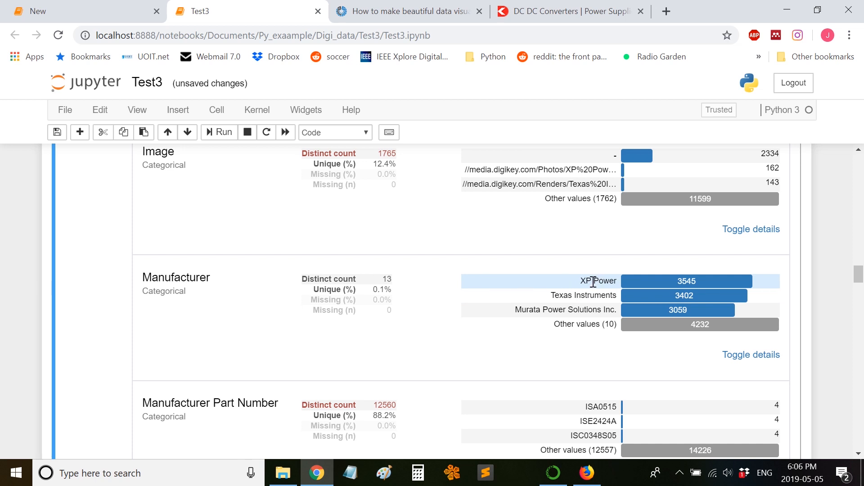
{"action": "mouse_move", "coordinate": [633, 259]}
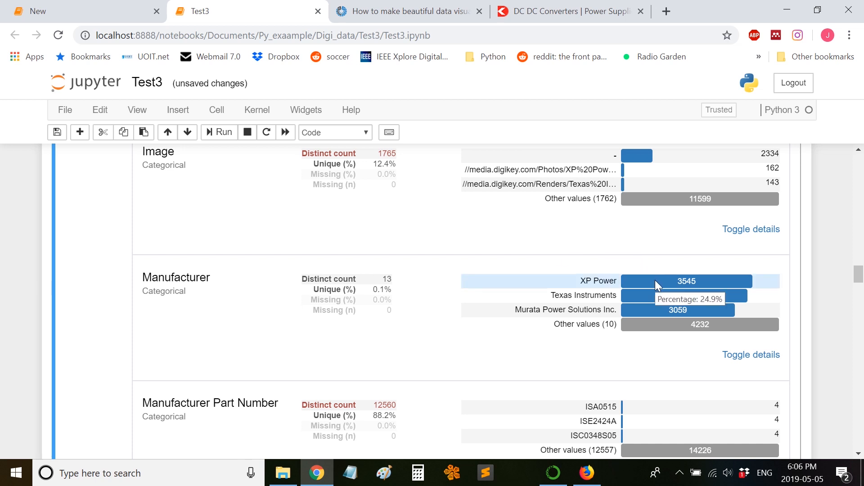
{"action": "mouse_move", "coordinate": [656, 301]}
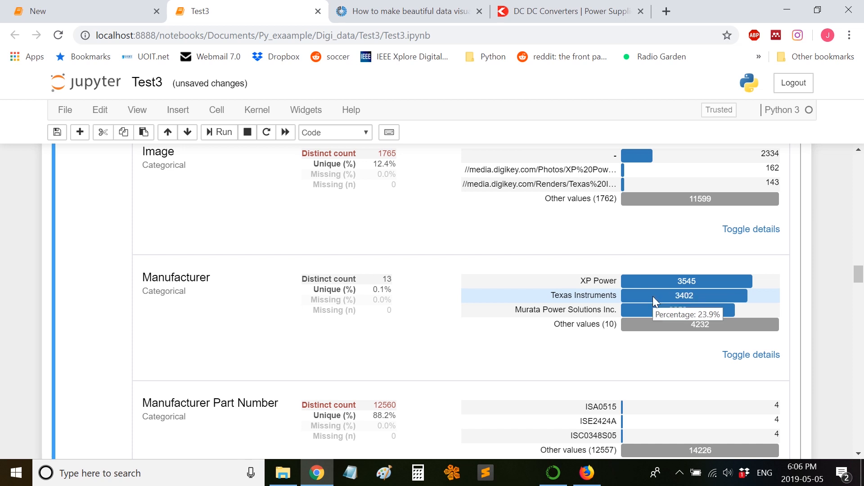
{"action": "mouse_move", "coordinate": [649, 285]}
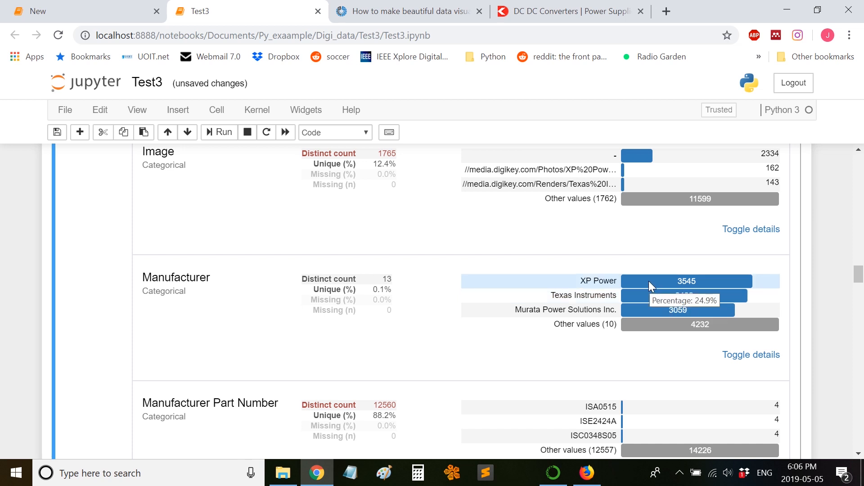
{"action": "scroll", "scroll_direction": "down", "scroll_amount": 3}
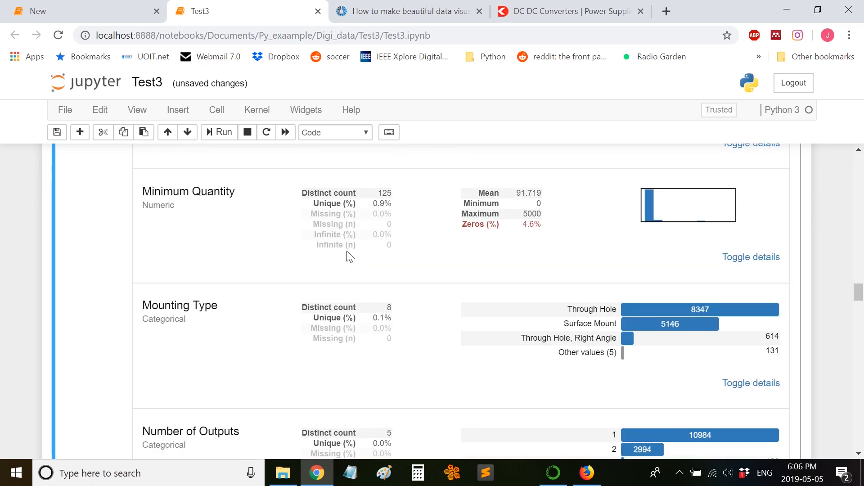
{"action": "scroll", "scroll_direction": "down", "scroll_amount": 3}
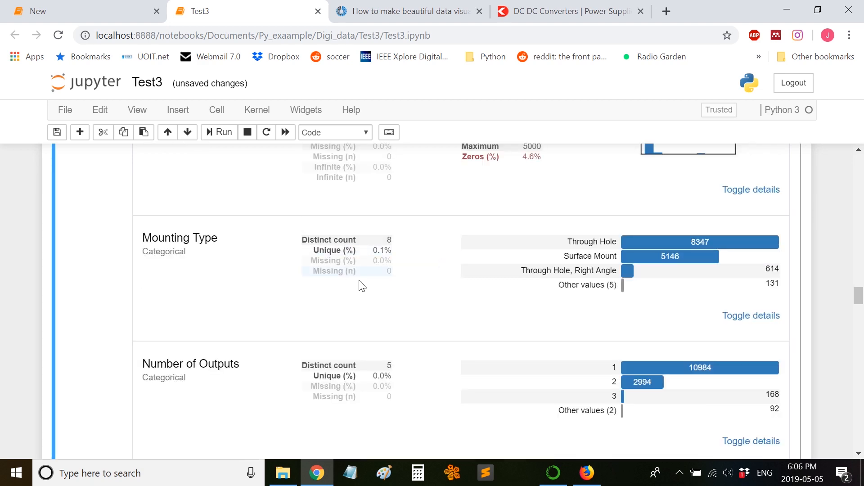
{"action": "mouse_move", "coordinate": [625, 254]}
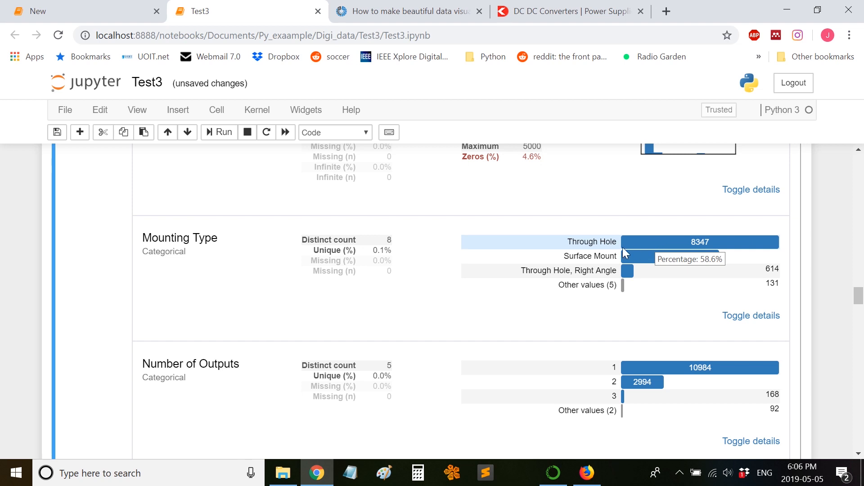
{"action": "mouse_move", "coordinate": [367, 268]}
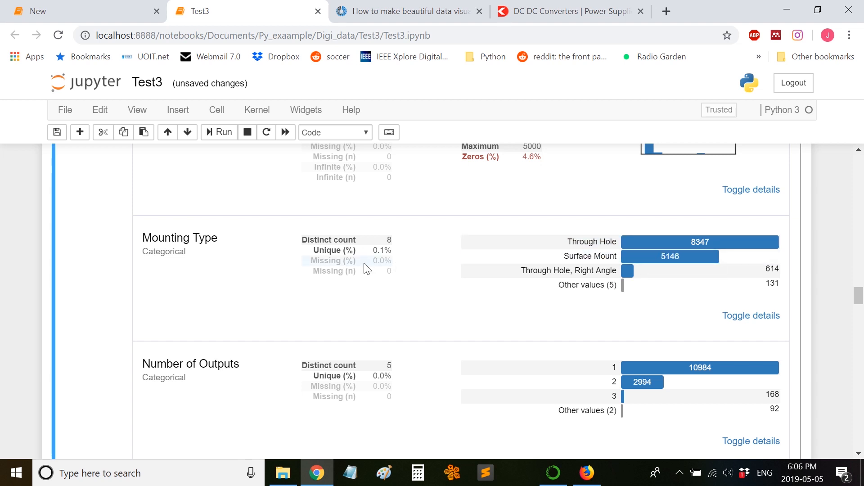
{"action": "scroll", "scroll_direction": "down", "scroll_amount": 3}
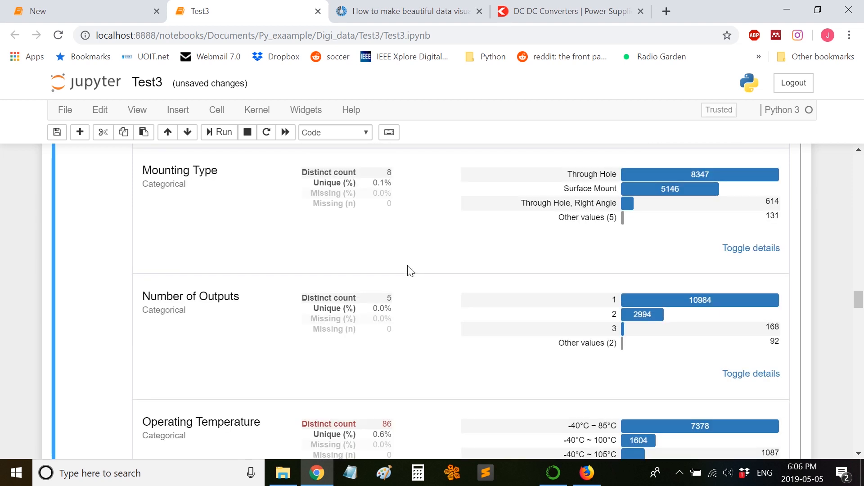
{"action": "scroll", "scroll_direction": "down", "scroll_amount": 3}
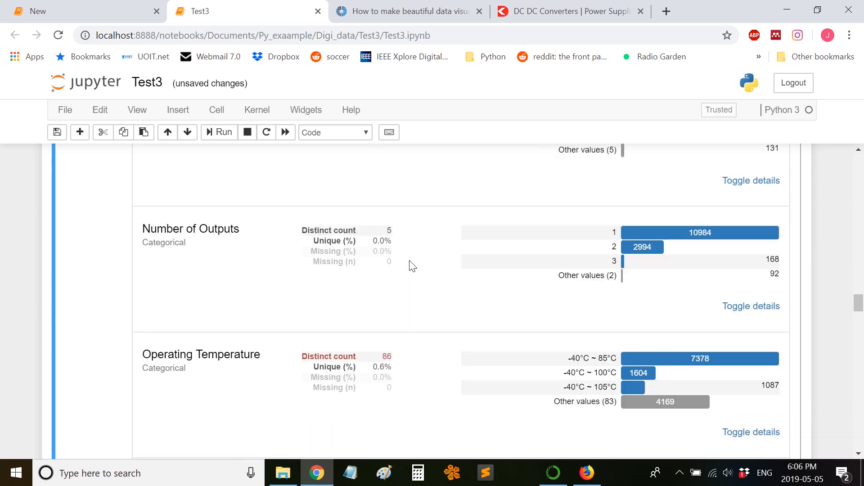
{"action": "scroll", "scroll_direction": "down", "scroll_amount": 3}
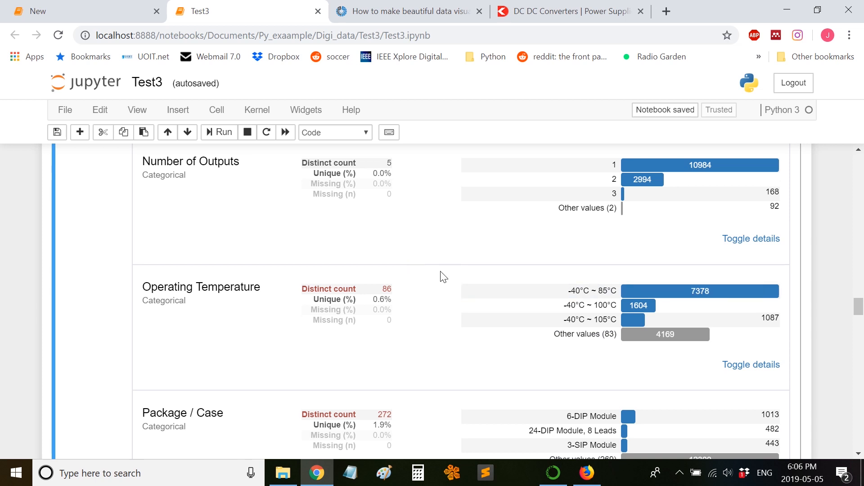
{"action": "scroll", "scroll_direction": "down", "scroll_amount": 3}
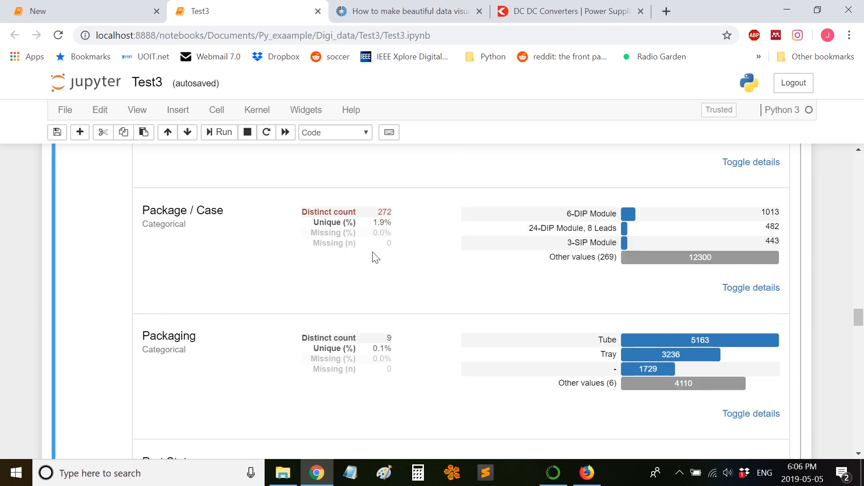
{"action": "scroll", "scroll_direction": "down", "scroll_amount": 3}
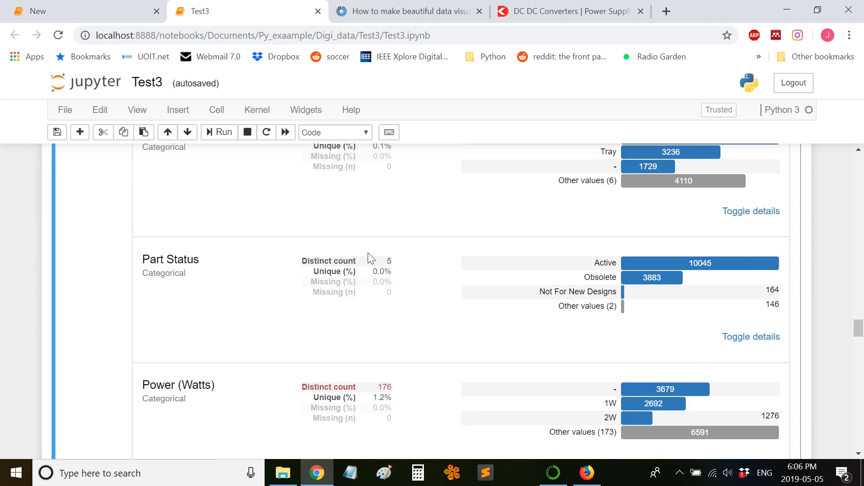
{"action": "mouse_move", "coordinate": [652, 277]}
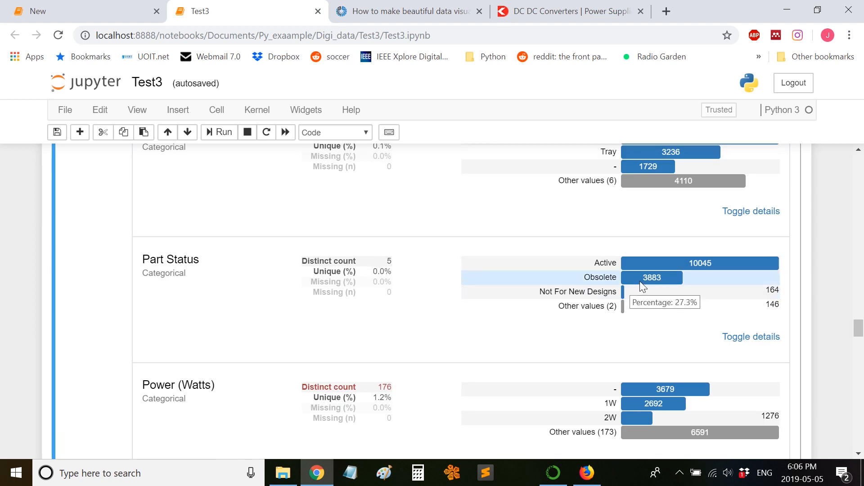
{"action": "mouse_move", "coordinate": [632, 268]}
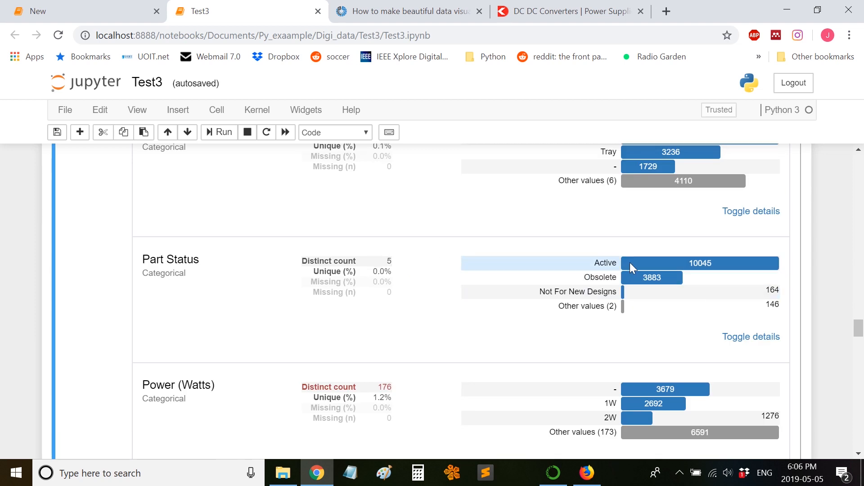
{"action": "scroll", "scroll_direction": "down", "scroll_amount": 3}
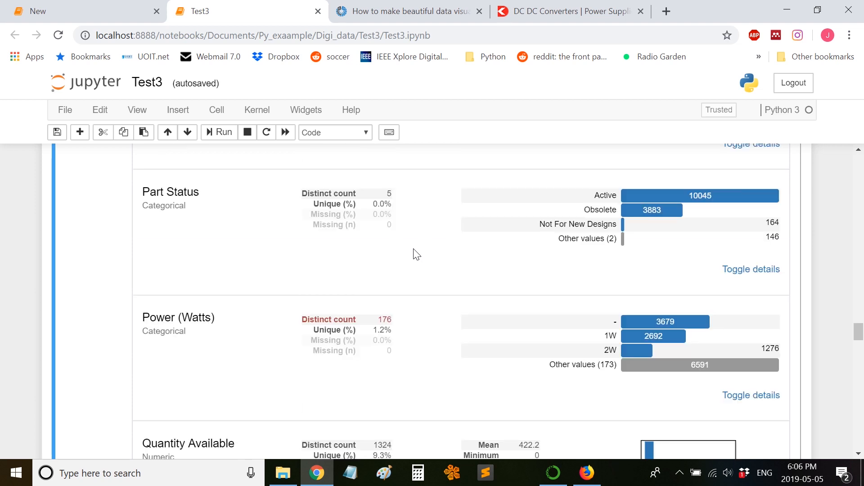
{"action": "scroll", "scroll_direction": "down", "scroll_amount": 3}
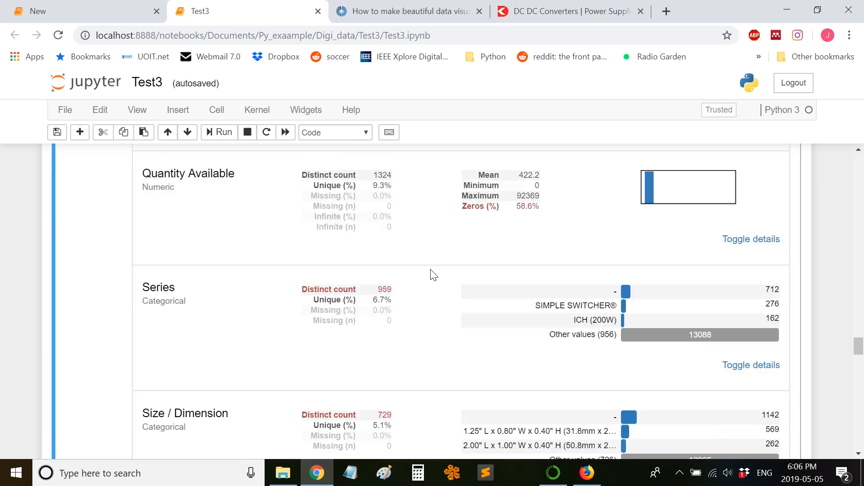
{"action": "scroll", "scroll_direction": "down", "scroll_amount": 3}
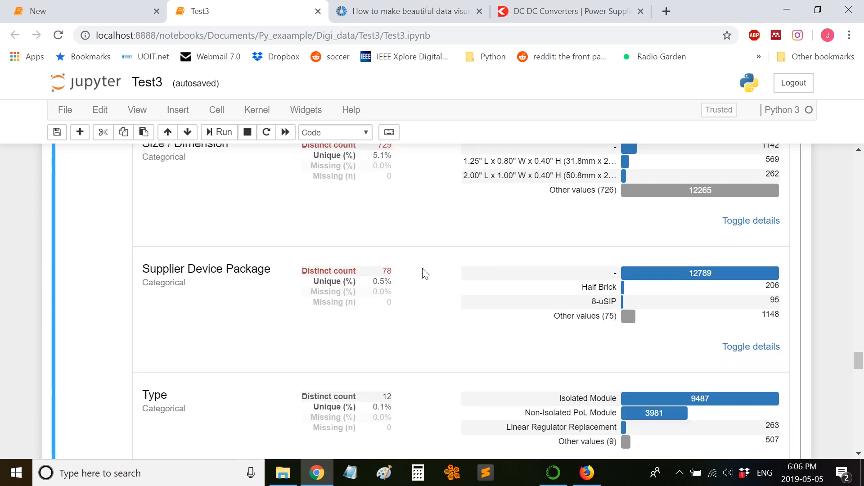
{"action": "scroll", "scroll_direction": "down", "scroll_amount": 3}
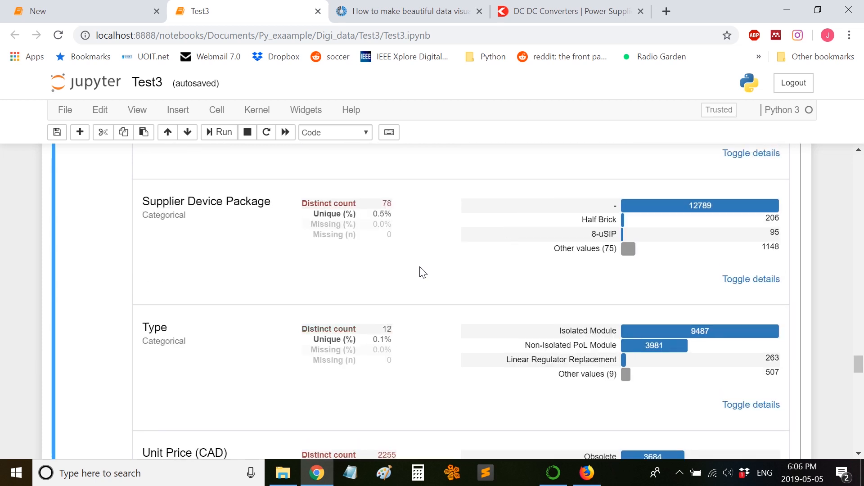
{"action": "scroll", "scroll_direction": "down", "scroll_amount": 3}
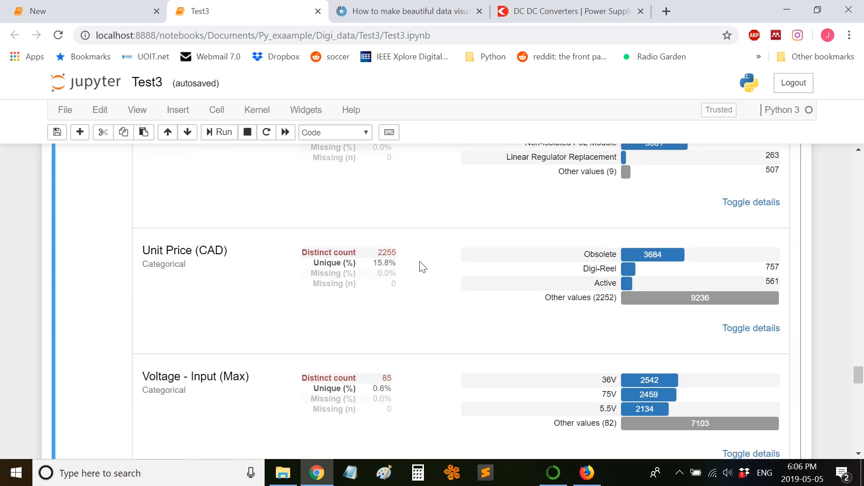
{"action": "scroll", "scroll_direction": "down", "scroll_amount": 3}
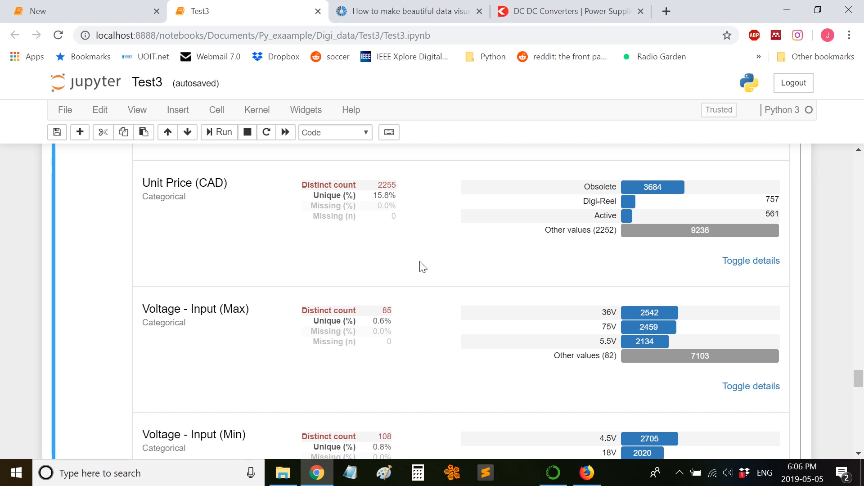
{"action": "mouse_move", "coordinate": [649, 312]}
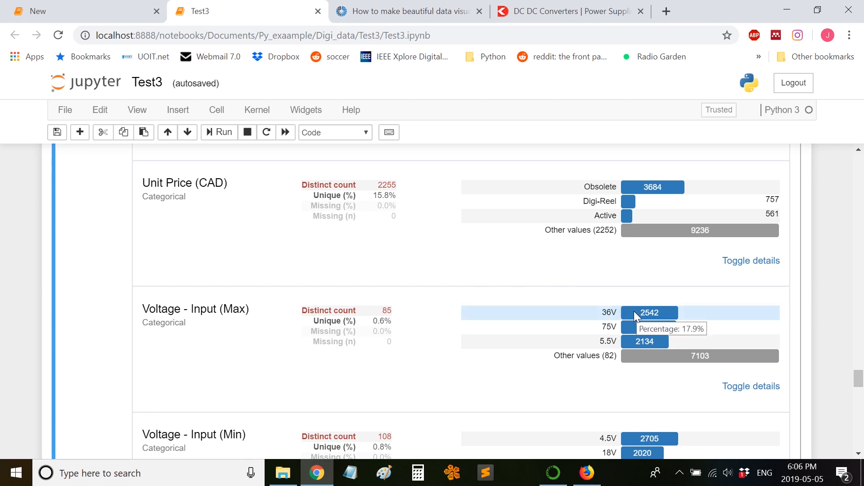
{"action": "scroll", "scroll_direction": "down", "scroll_amount": 3}
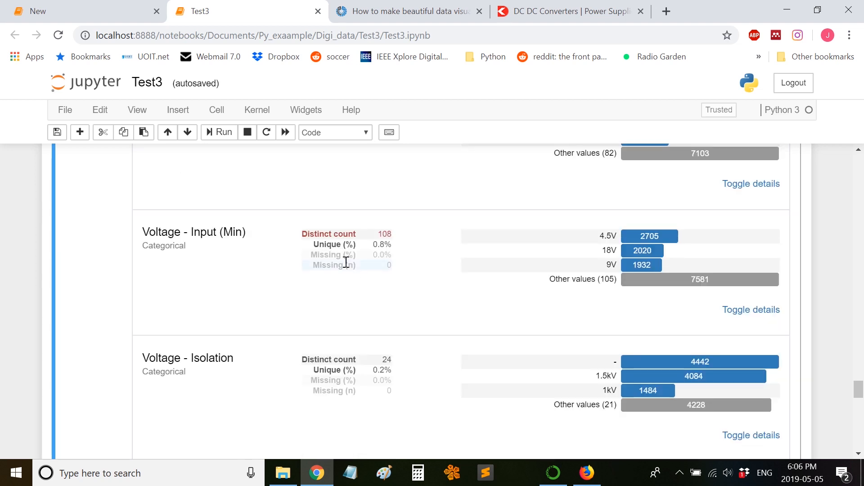
{"action": "scroll", "scroll_direction": "down", "scroll_amount": 3}
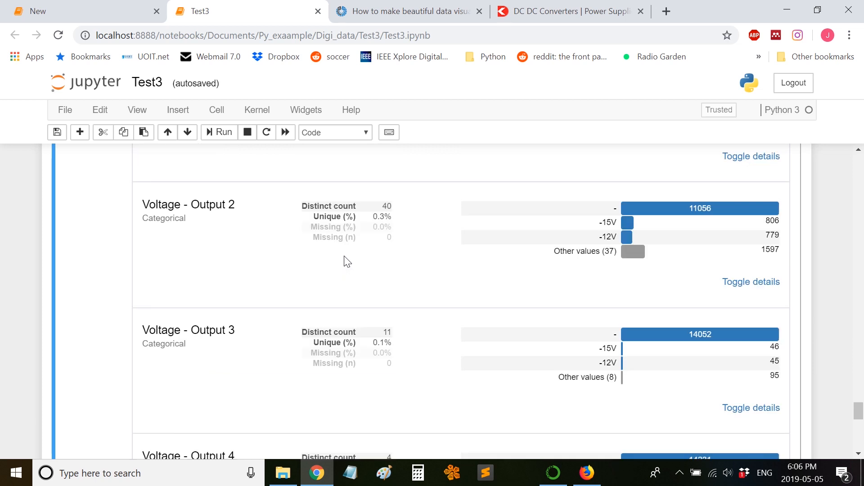
{"action": "scroll", "scroll_direction": "down", "scroll_amount": 3}
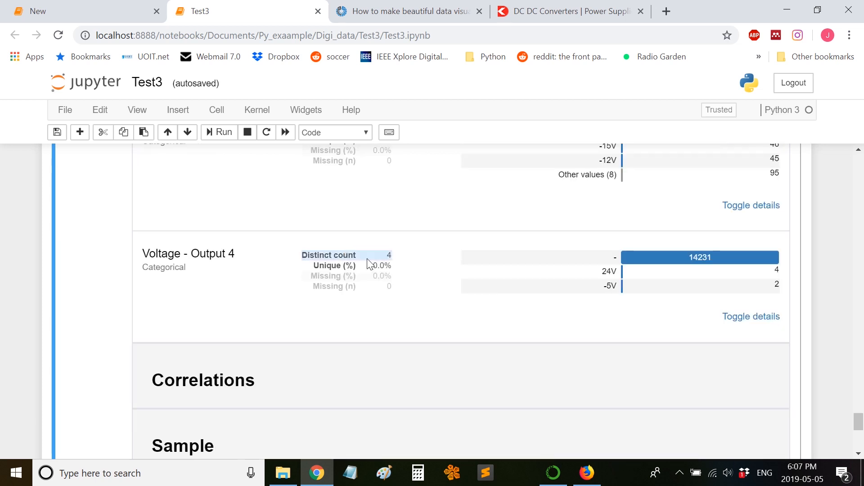
{"action": "scroll", "scroll_direction": "up", "scroll_amount": 3}
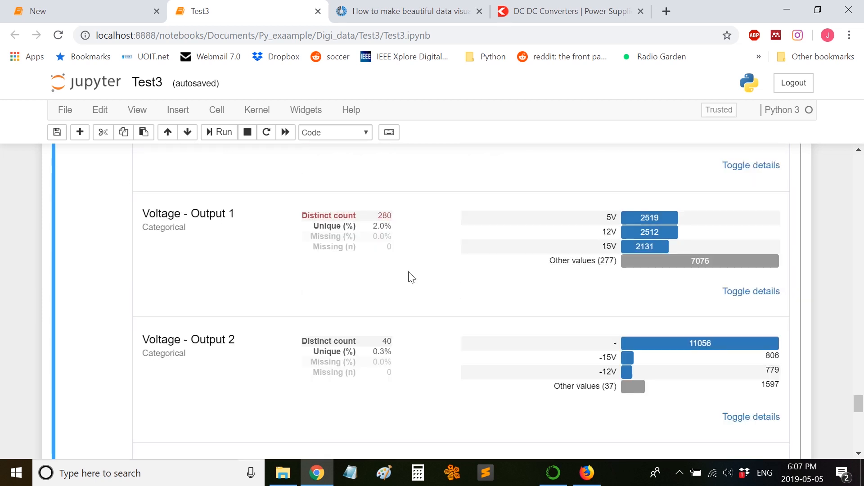
{"action": "scroll", "scroll_direction": "up", "scroll_amount": 3}
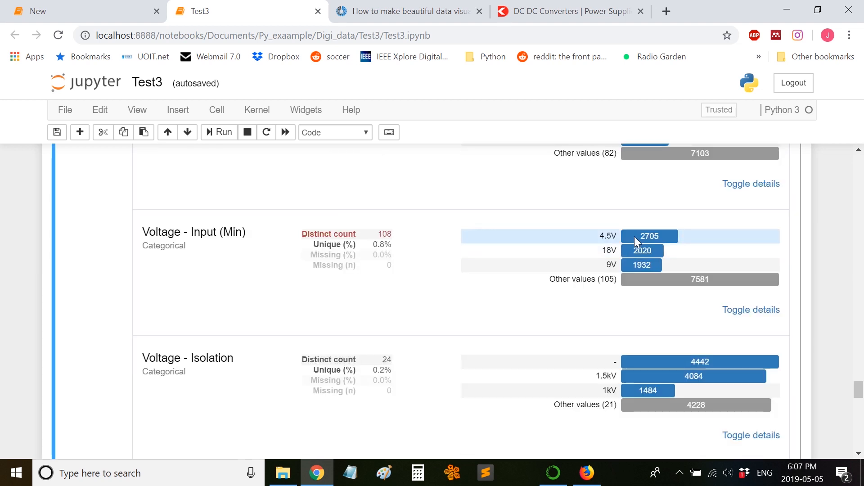
{"action": "mouse_move", "coordinate": [434, 271]}
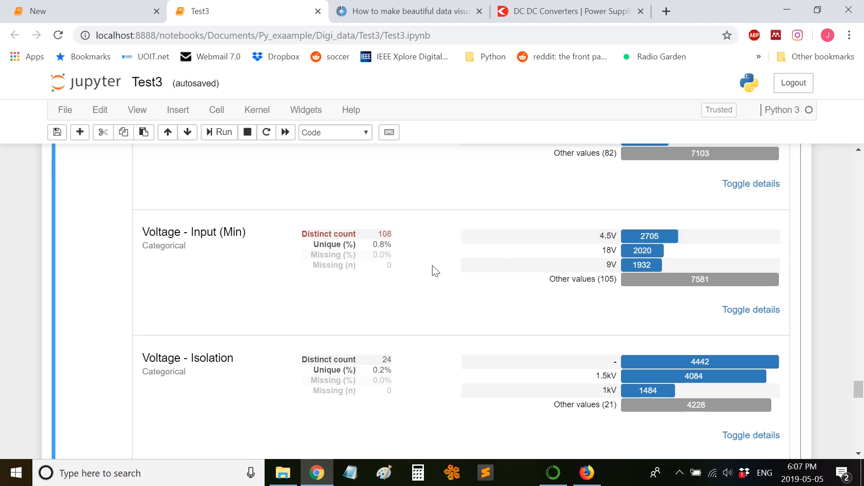
{"action": "scroll", "scroll_direction": "down", "scroll_amount": 3}
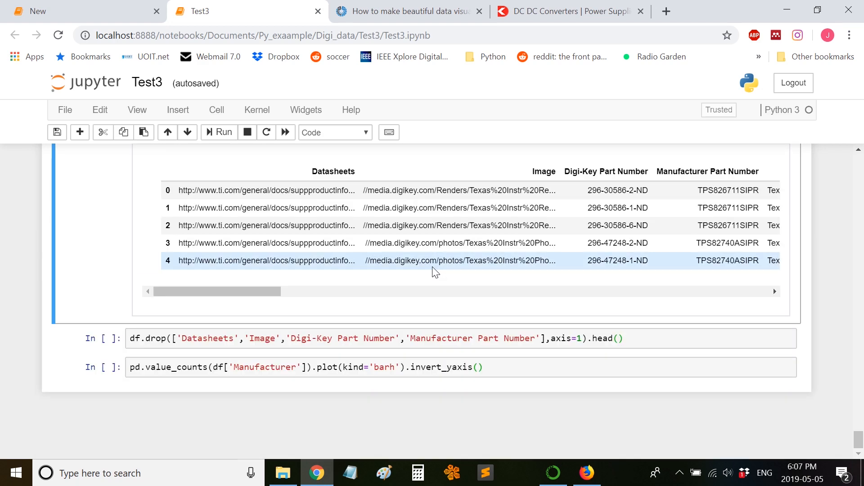
{"action": "mouse_move", "coordinate": [339, 330]}
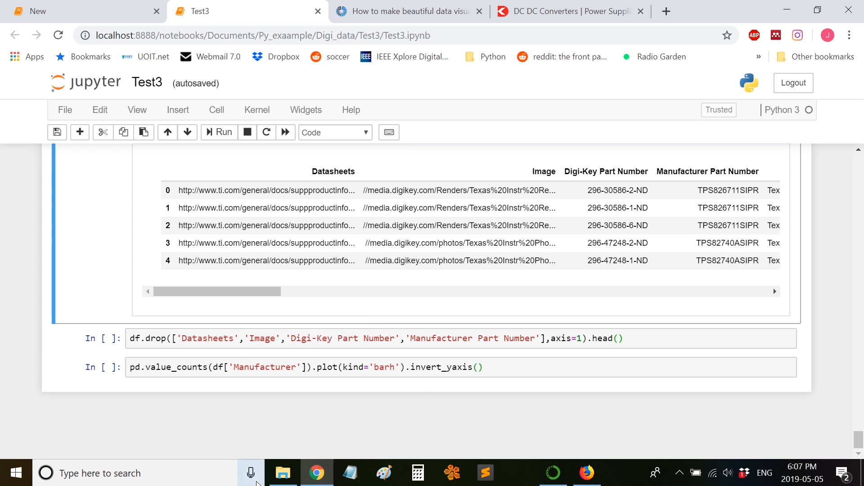
Open digikey.csv from the Test3 folder in Excel.
{"action": "left_click", "coordinate": [282, 472]}
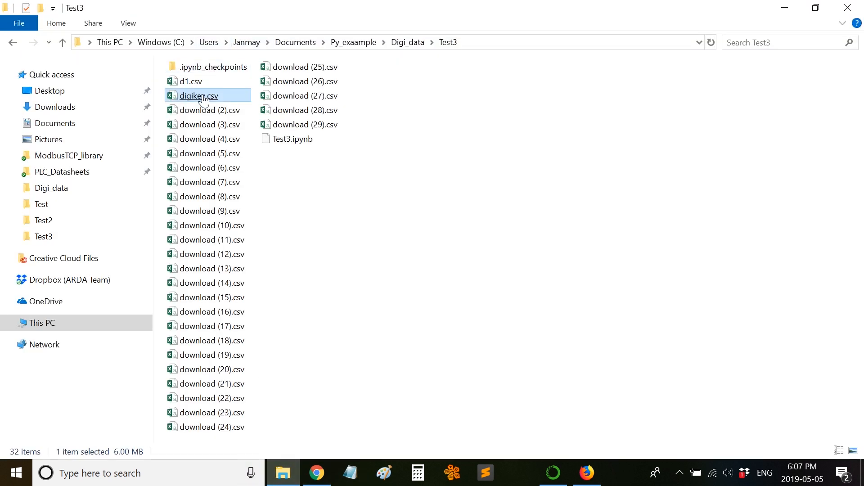
{"action": "double_click", "coordinate": [197, 95]}
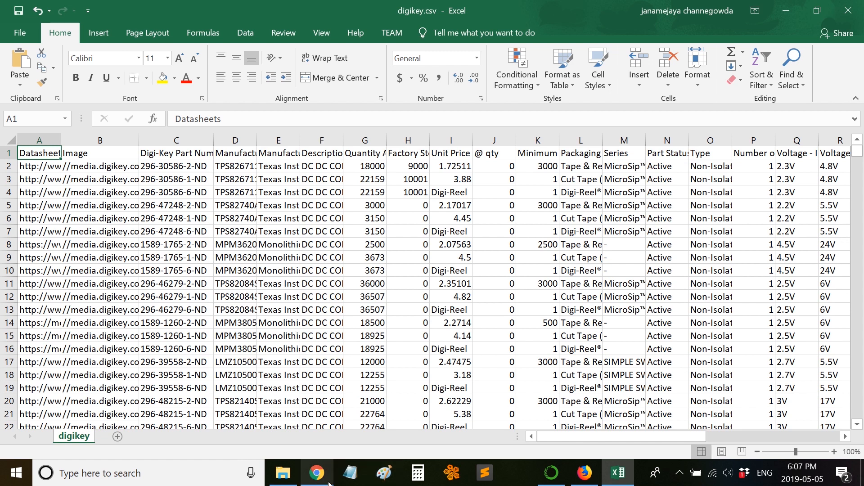
Run the df.drop cell to show the head without Datasheets, Image and part-number columns.
{"action": "left_click", "coordinate": [316, 472]}
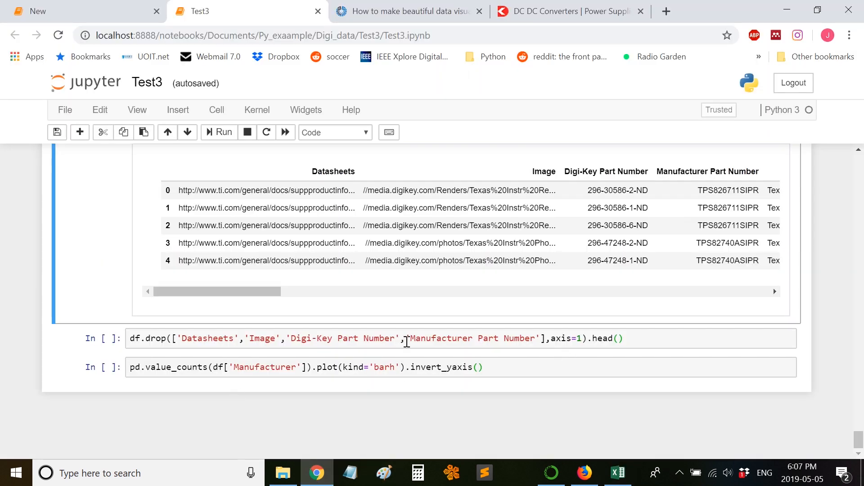
{"action": "mouse_move", "coordinate": [190, 337]}
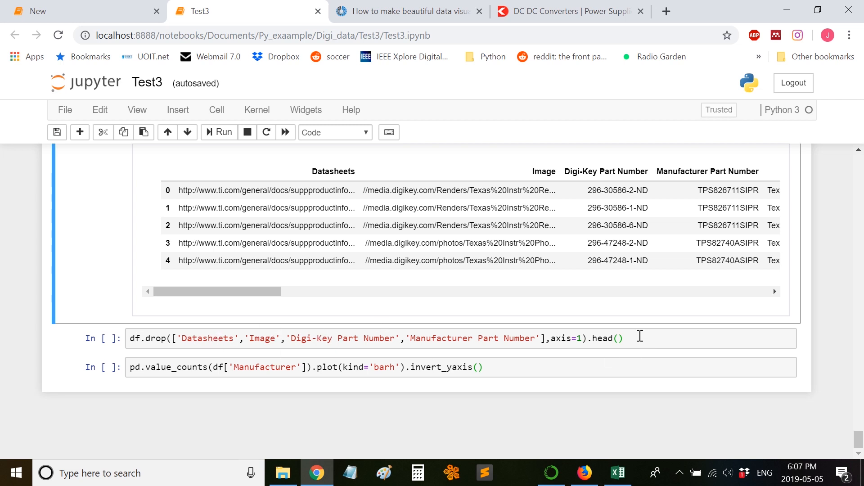
{"action": "left_click", "coordinate": [386, 339]}
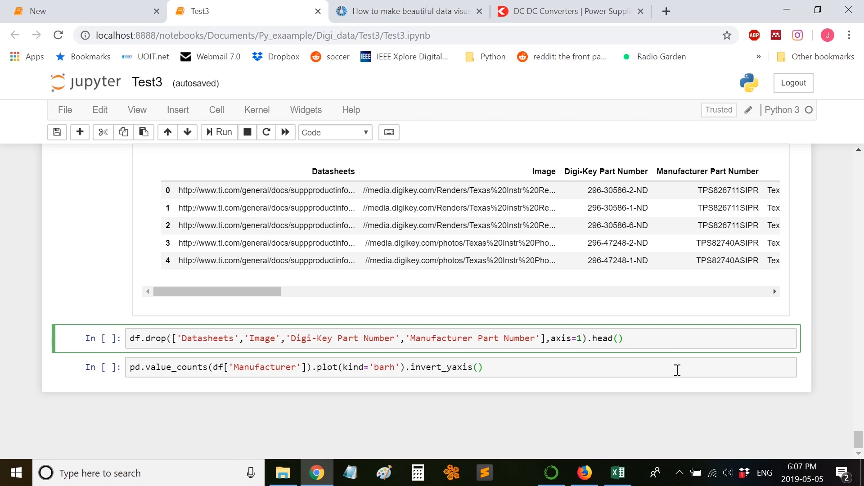
{"action": "left_click", "coordinate": [220, 131]}
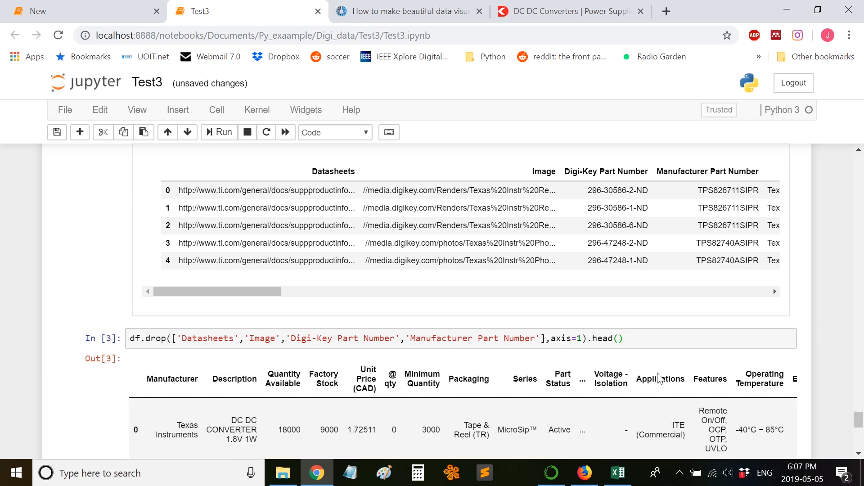
{"action": "mouse_move", "coordinate": [458, 329]}
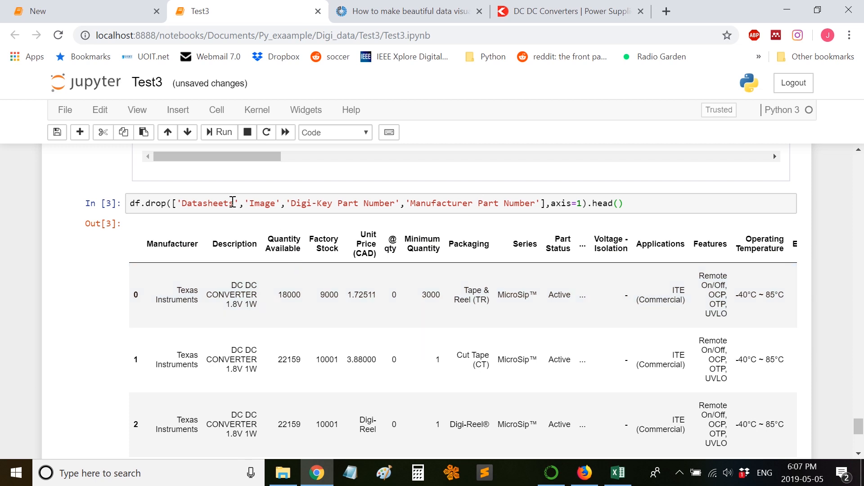
{"action": "mouse_move", "coordinate": [270, 199]}
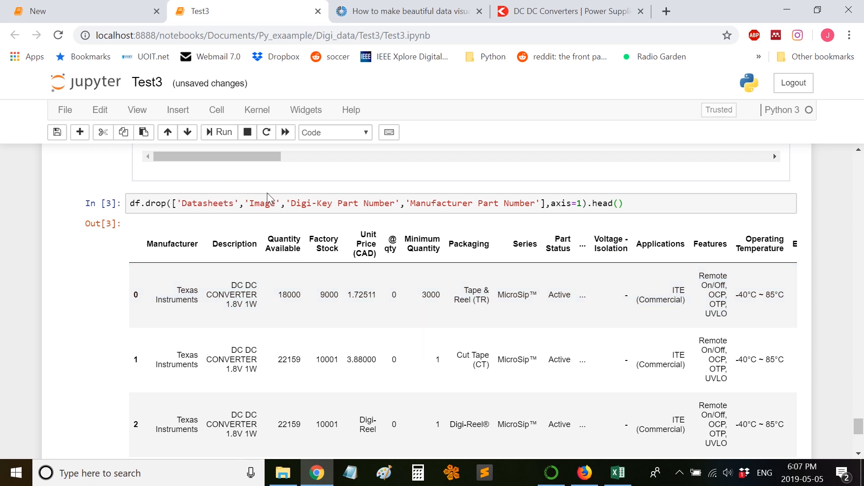
{"action": "mouse_move", "coordinate": [795, 228]}
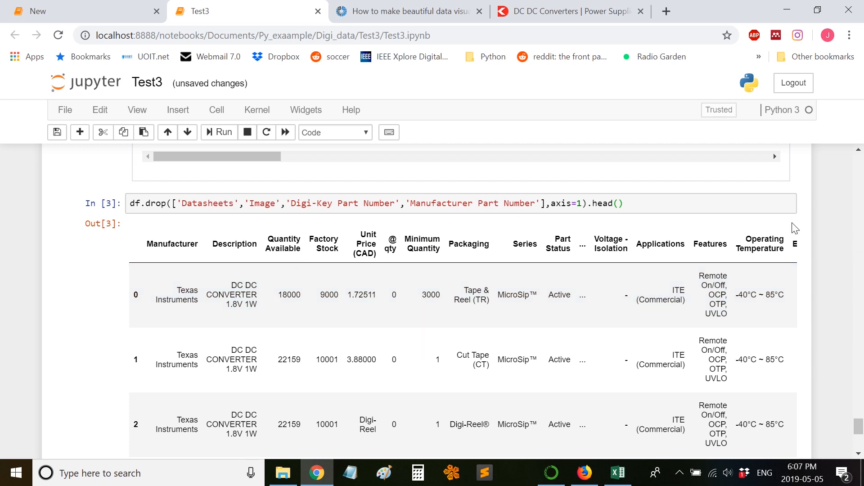
{"action": "scroll", "scroll_direction": "down", "scroll_amount": 3}
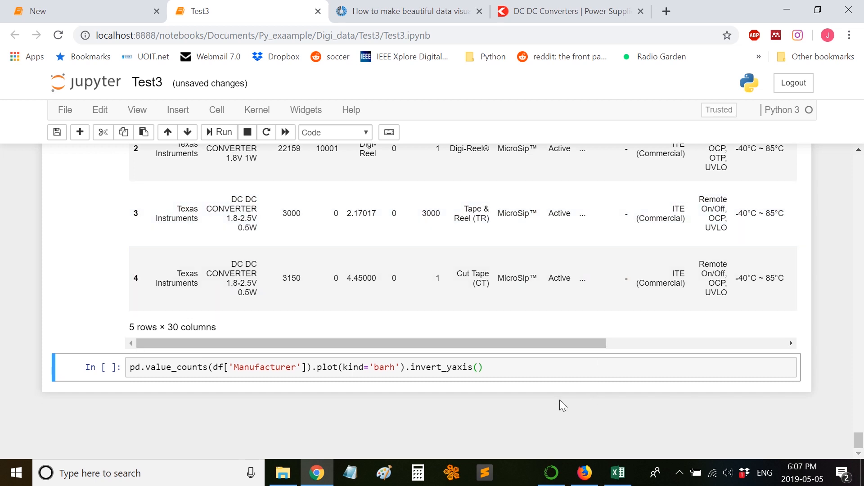
Run pd.value_counts(df['Manufacturer']).plot(kind='barh').invert_yaxis() to chart manufacturer counts.
{"action": "left_click", "coordinate": [249, 367]}
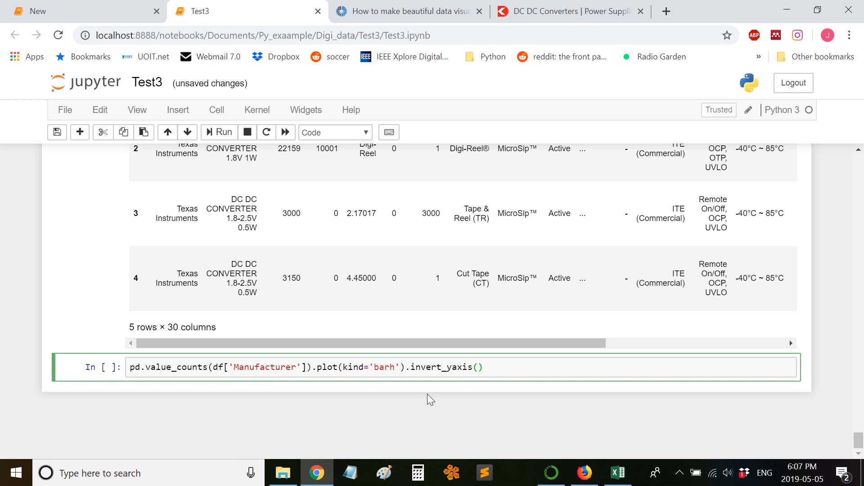
{"action": "left_click", "coordinate": [501, 367]}
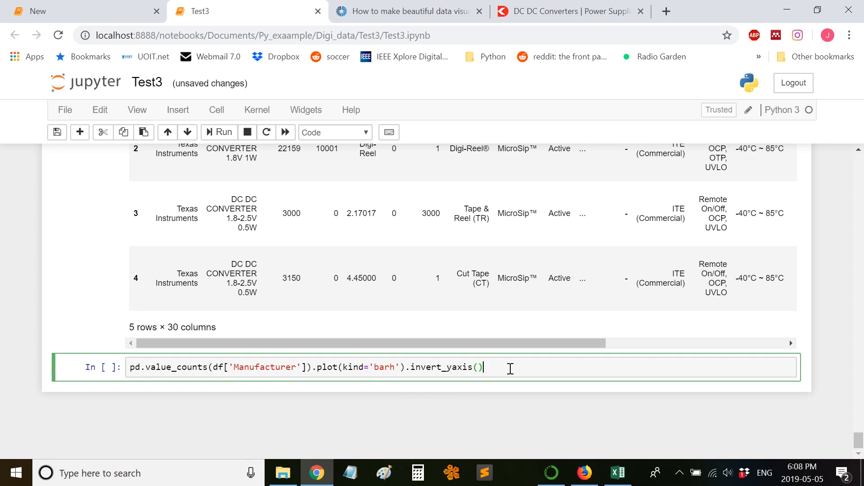
{"action": "left_click", "coordinate": [217, 133]}
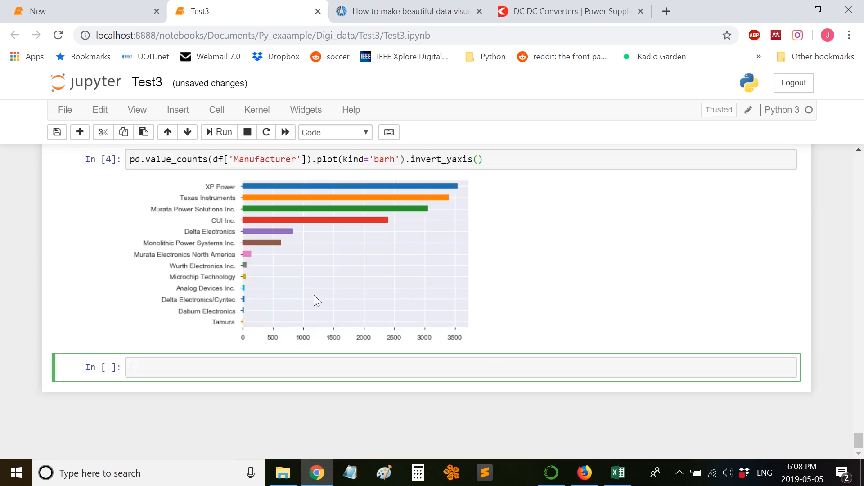
{"action": "key", "text": "ctrl+plus"}
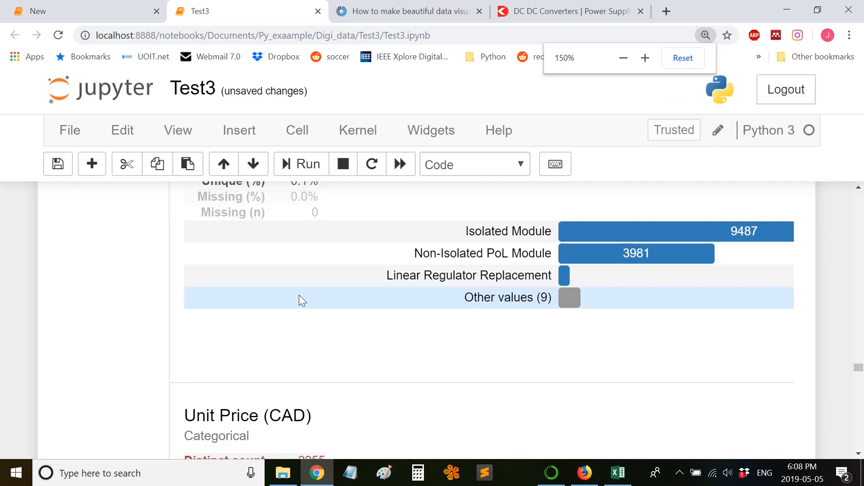
{"action": "left_click", "coordinate": [623, 57]}
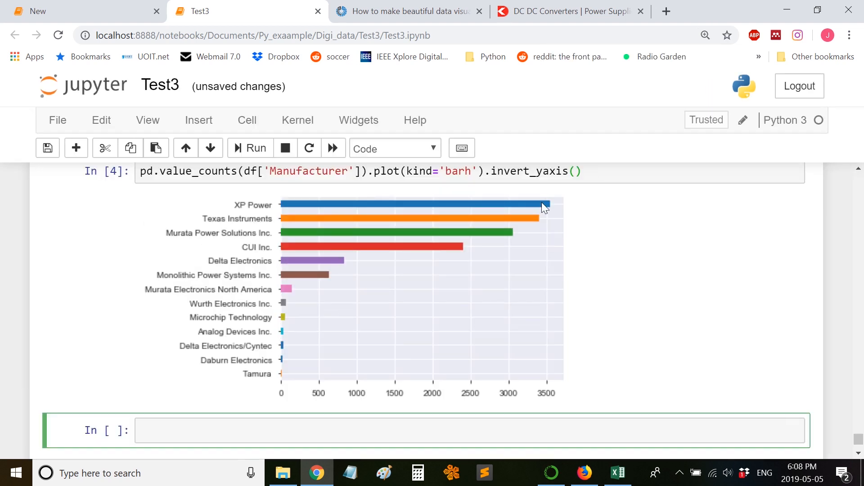
{"action": "mouse_move", "coordinate": [531, 215]}
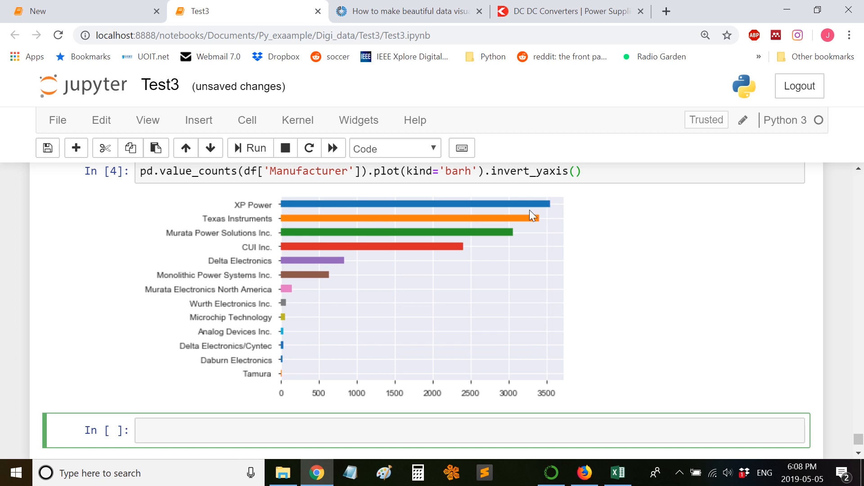
{"action": "mouse_move", "coordinate": [277, 336]}
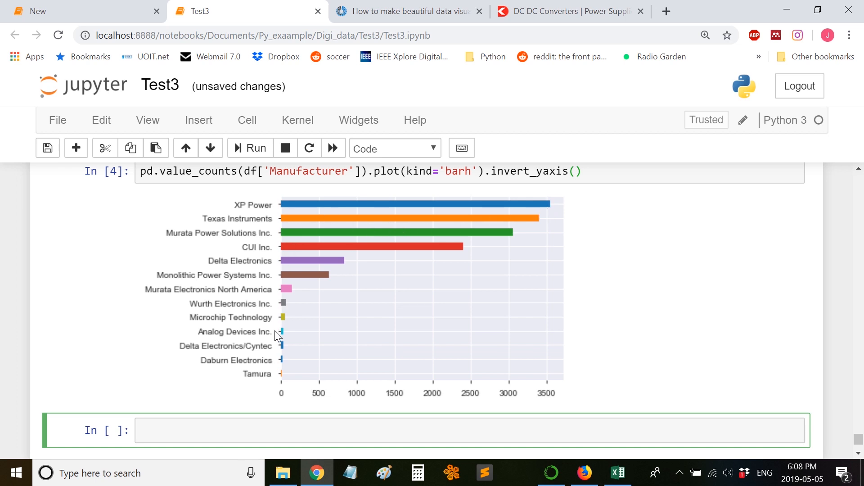
{"action": "mouse_move", "coordinate": [278, 372]}
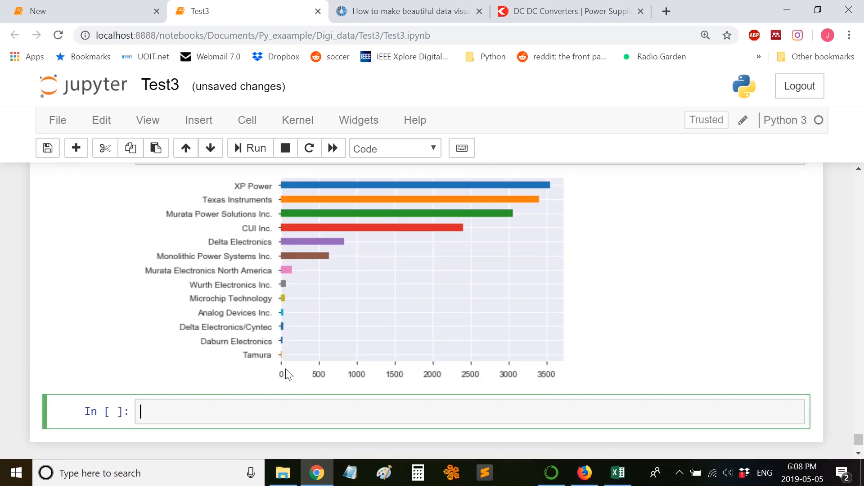
{"action": "scroll", "scroll_direction": "up", "scroll_amount": 3}
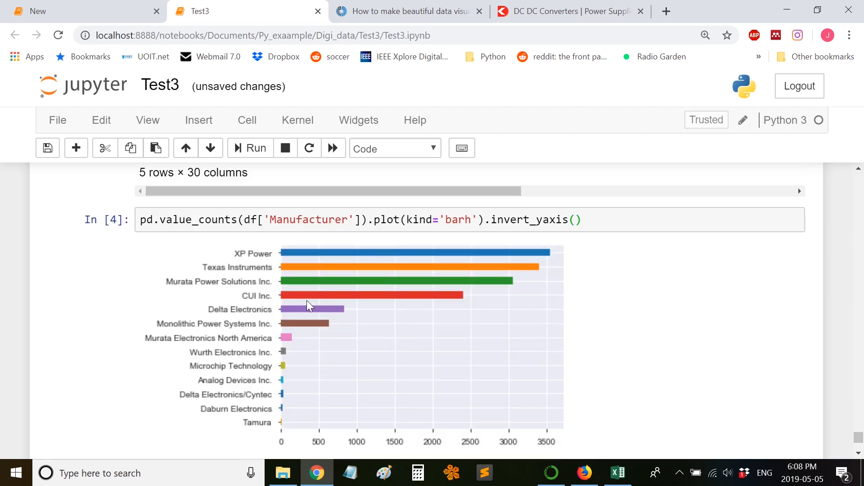
Scroll through Randal Olson's matplotlib visualization post to the Easy interactives section.
{"action": "left_click", "coordinate": [408, 11]}
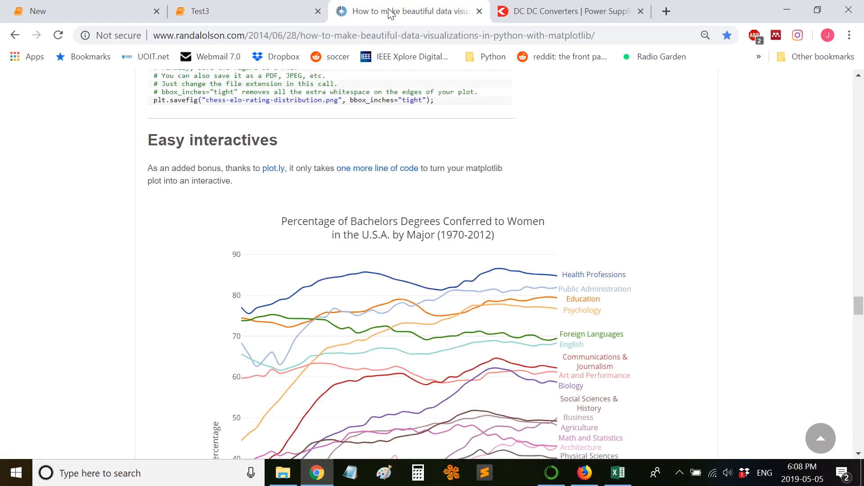
{"action": "scroll", "scroll_direction": "up", "scroll_amount": 3}
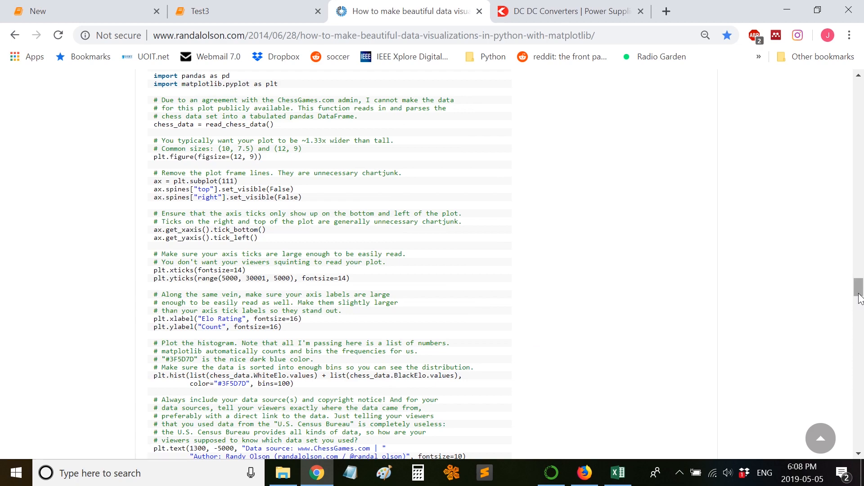
{"action": "scroll", "scroll_direction": "up", "scroll_amount": 3}
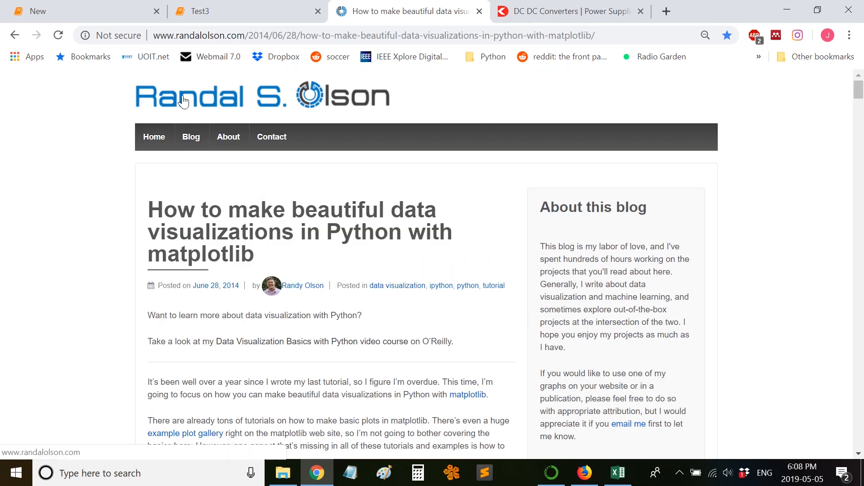
{"action": "scroll", "scroll_direction": "down", "scroll_amount": 3}
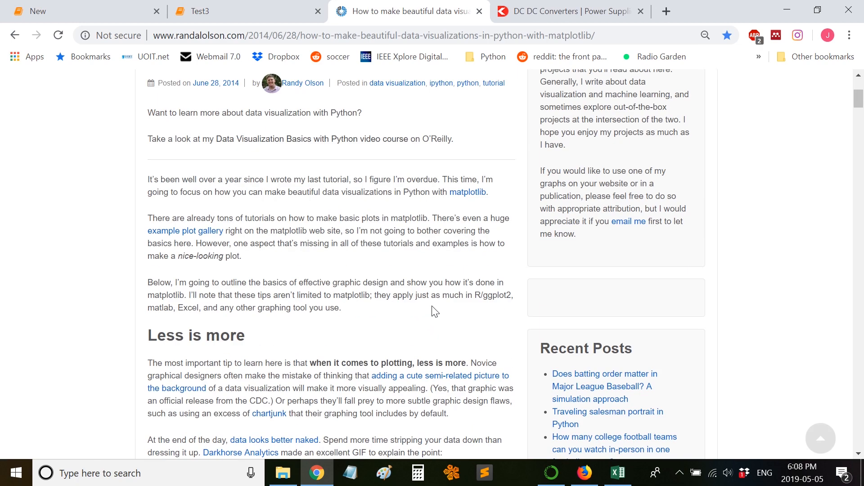
{"action": "scroll", "scroll_direction": "down", "scroll_amount": 3}
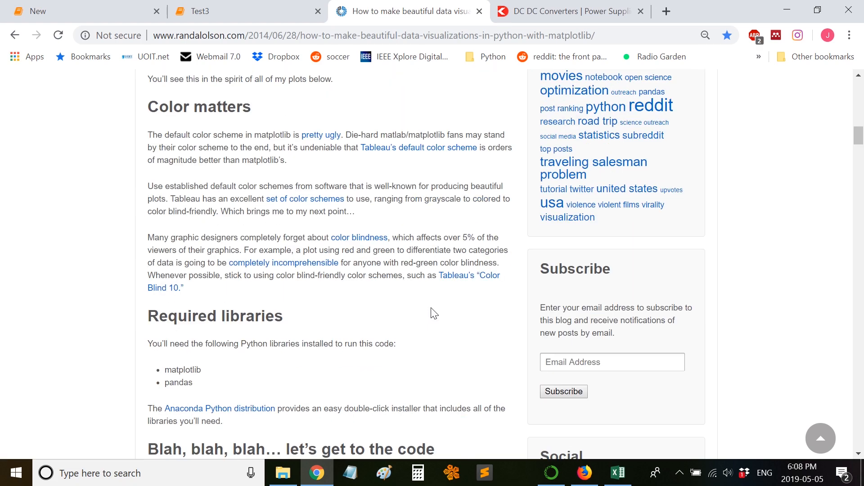
{"action": "scroll", "scroll_direction": "down", "scroll_amount": 3}
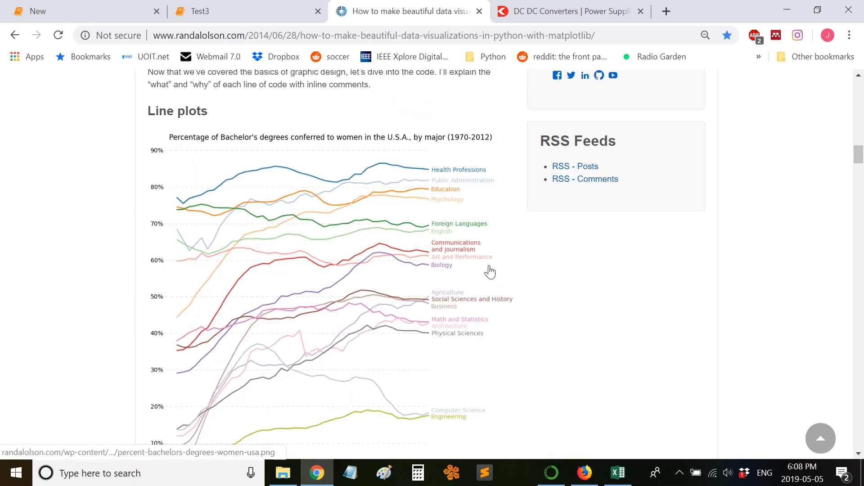
{"action": "mouse_move", "coordinate": [438, 260]}
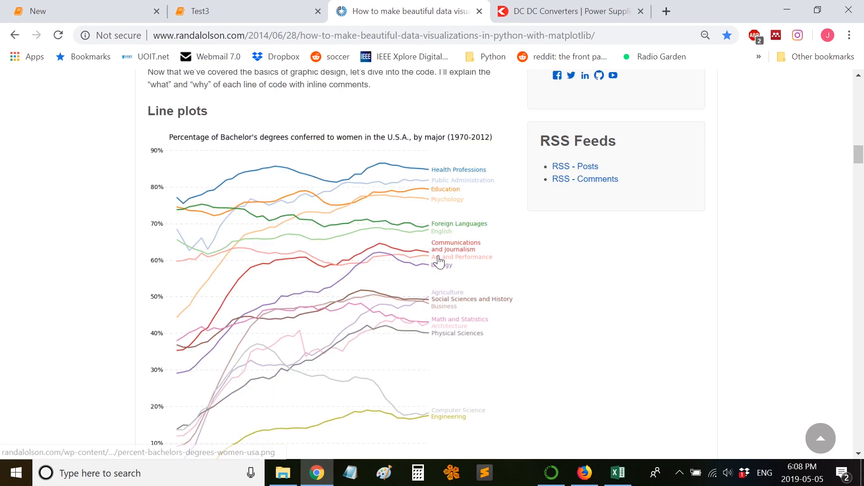
{"action": "mouse_move", "coordinate": [441, 255]}
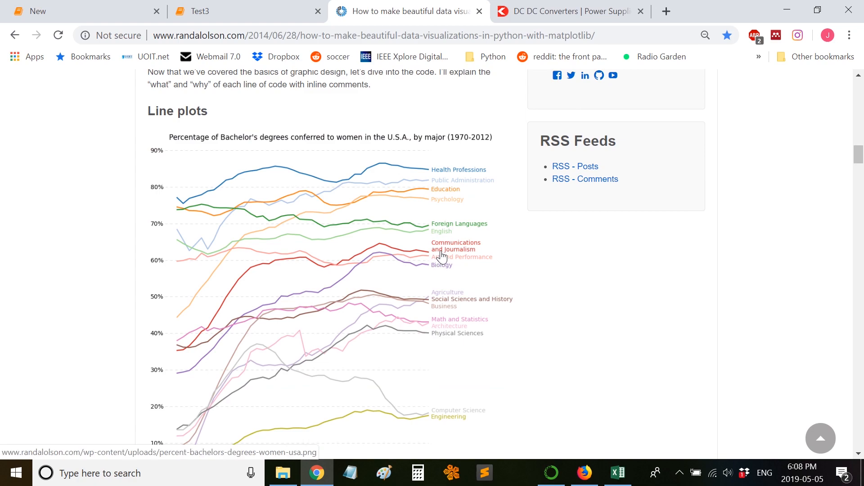
{"action": "scroll", "scroll_direction": "down", "scroll_amount": 3}
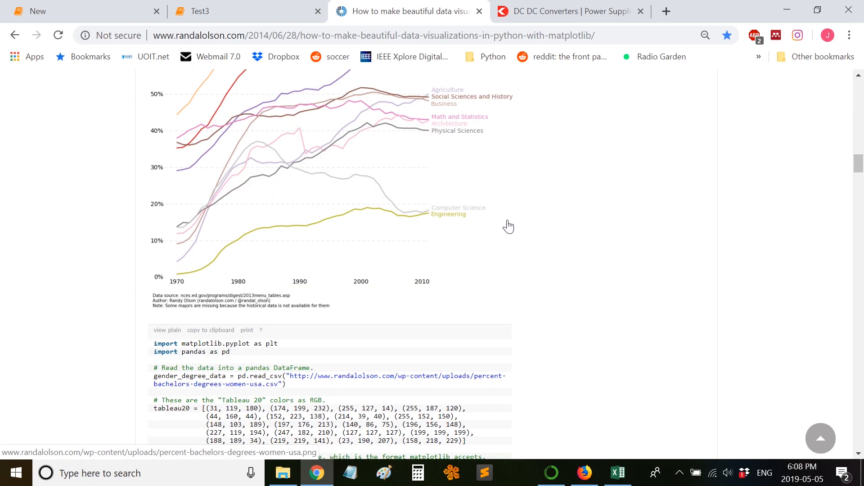
{"action": "scroll", "scroll_direction": "down", "scroll_amount": 3}
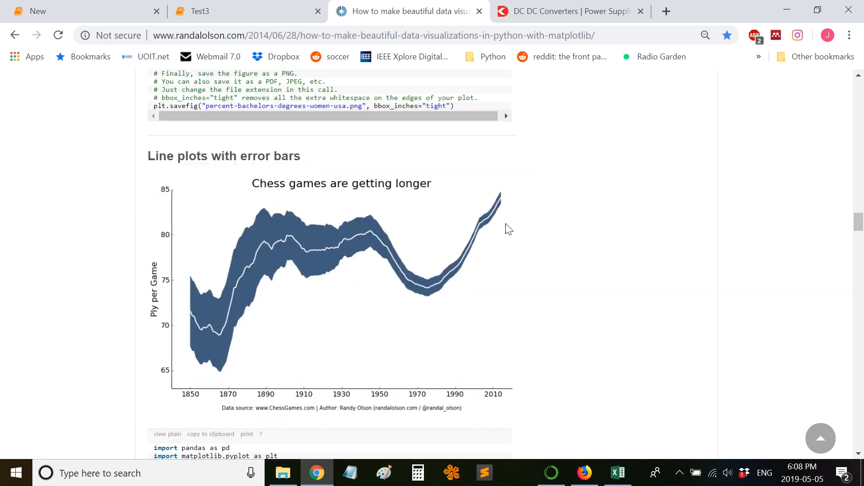
{"action": "scroll", "scroll_direction": "down", "scroll_amount": 3}
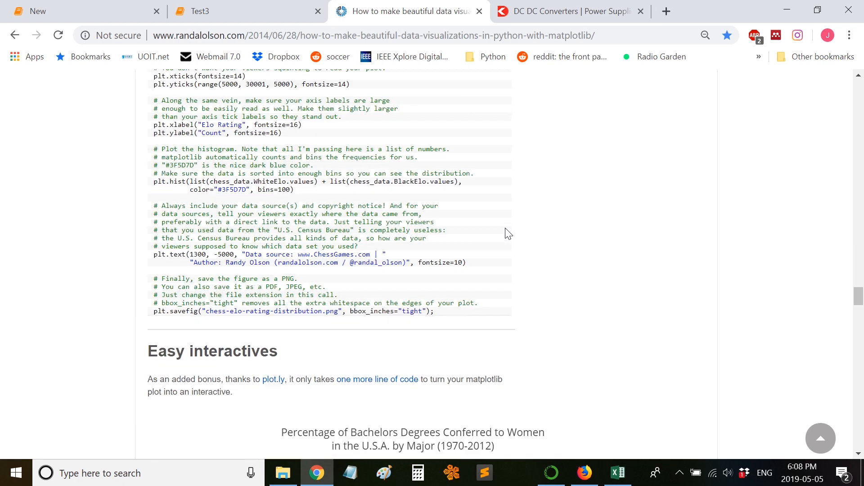
{"action": "scroll", "scroll_direction": "down", "scroll_amount": 3}
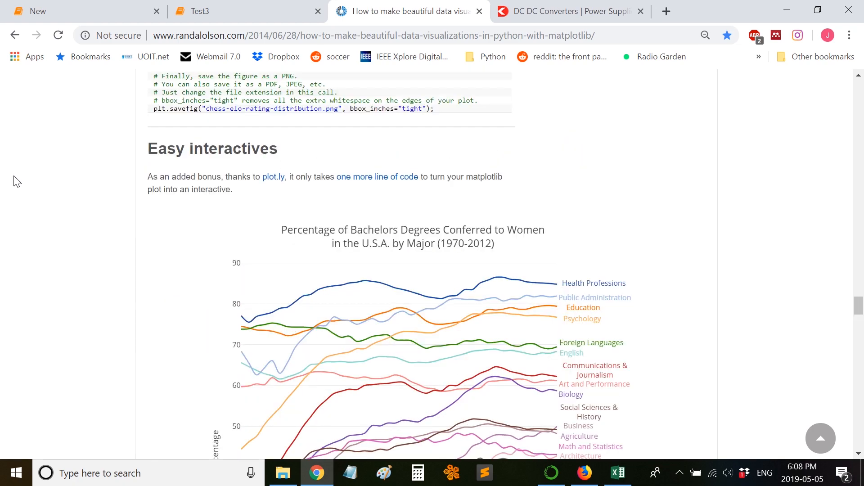
{"action": "mouse_move", "coordinate": [279, 185]}
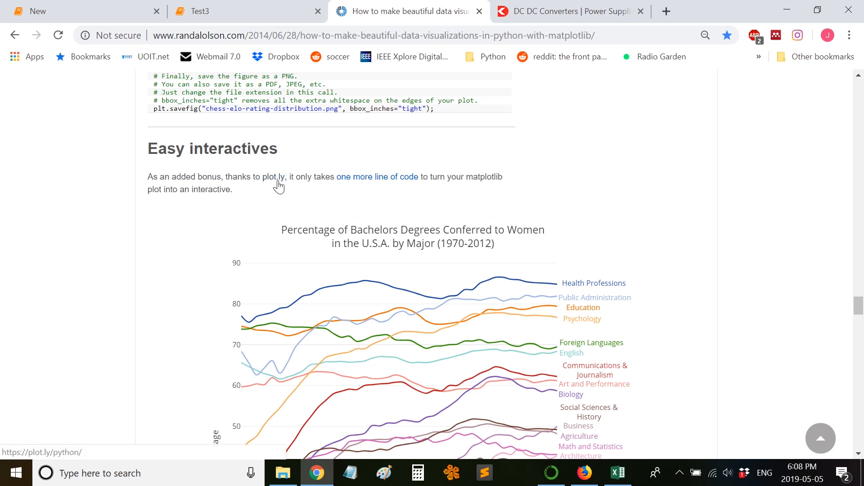
{"action": "scroll", "scroll_direction": "down", "scroll_amount": 3}
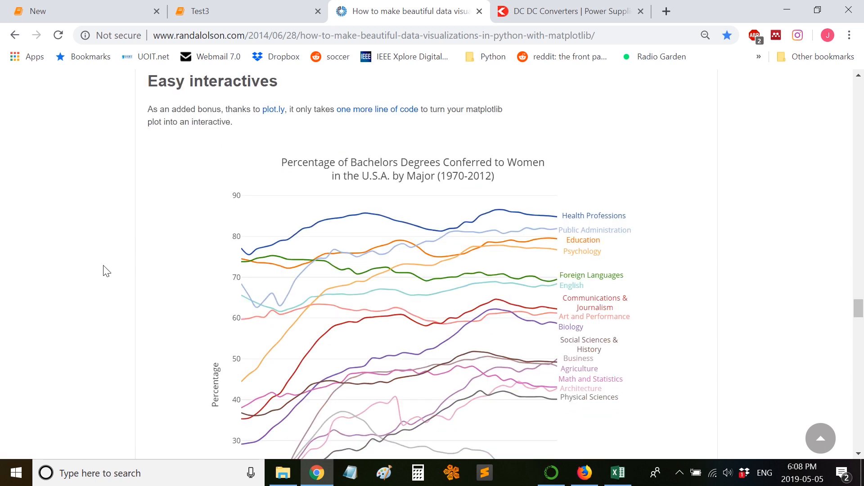
{"action": "mouse_move", "coordinate": [276, 234]}
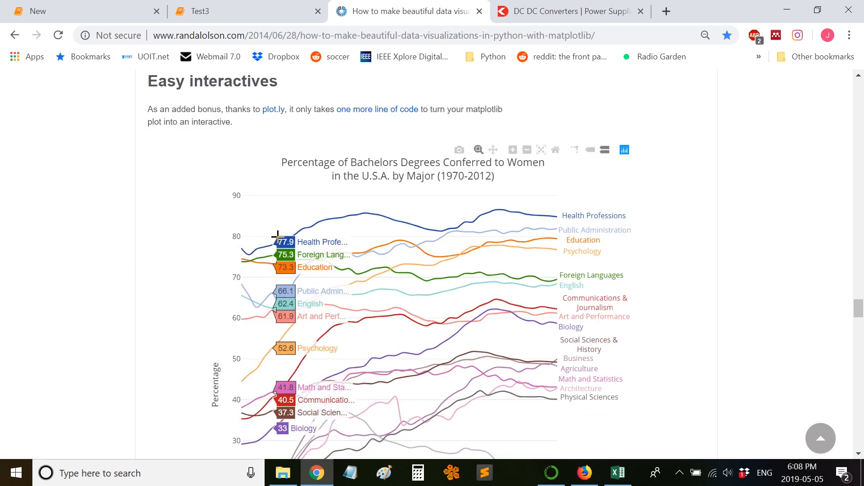
{"action": "mouse_move", "coordinate": [341, 215]}
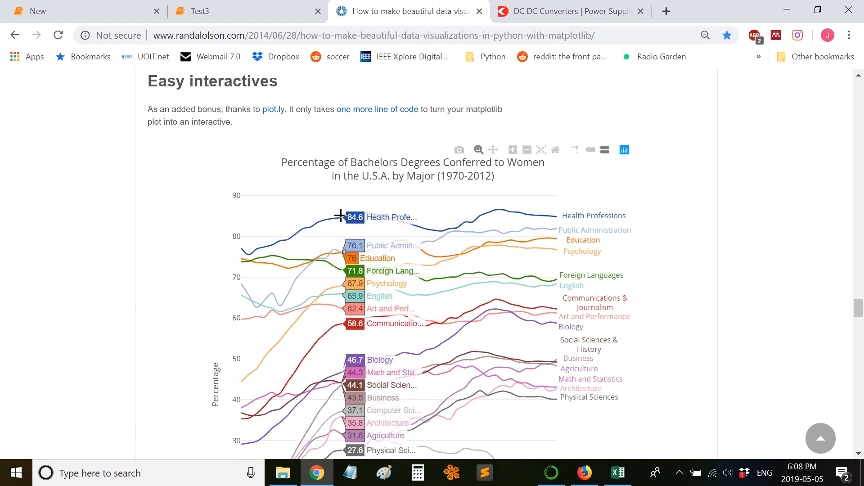
{"action": "mouse_move", "coordinate": [424, 226]}
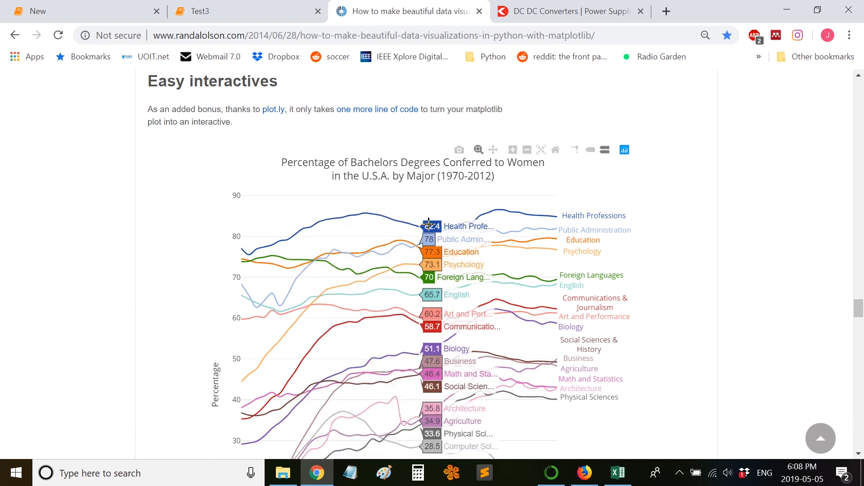
{"action": "mouse_move", "coordinate": [444, 234]}
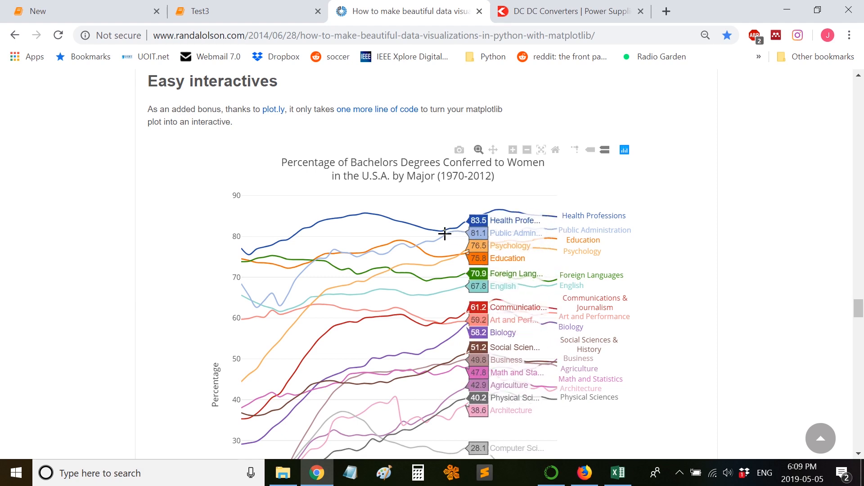
{"action": "mouse_move", "coordinate": [303, 236]}
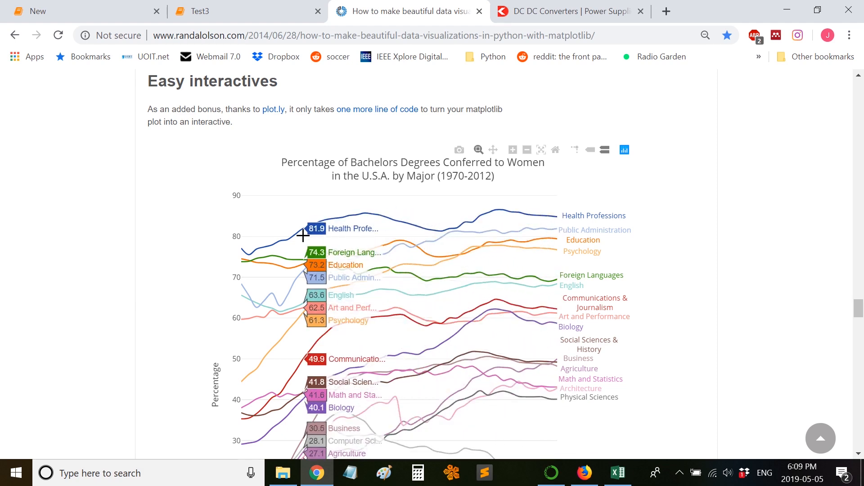
{"action": "mouse_move", "coordinate": [493, 207]}
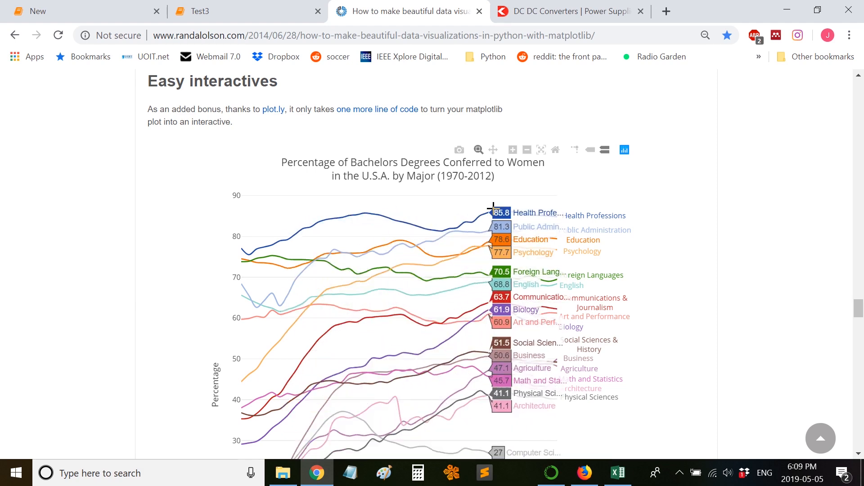
{"action": "mouse_move", "coordinate": [125, 229]}
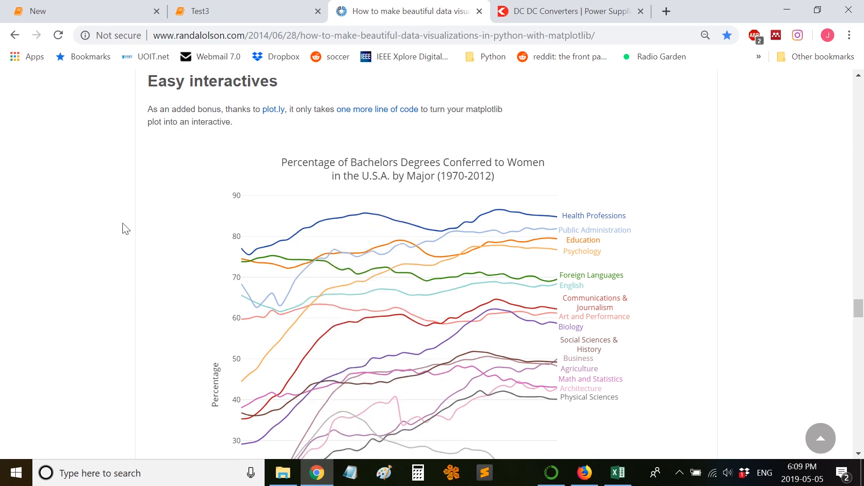